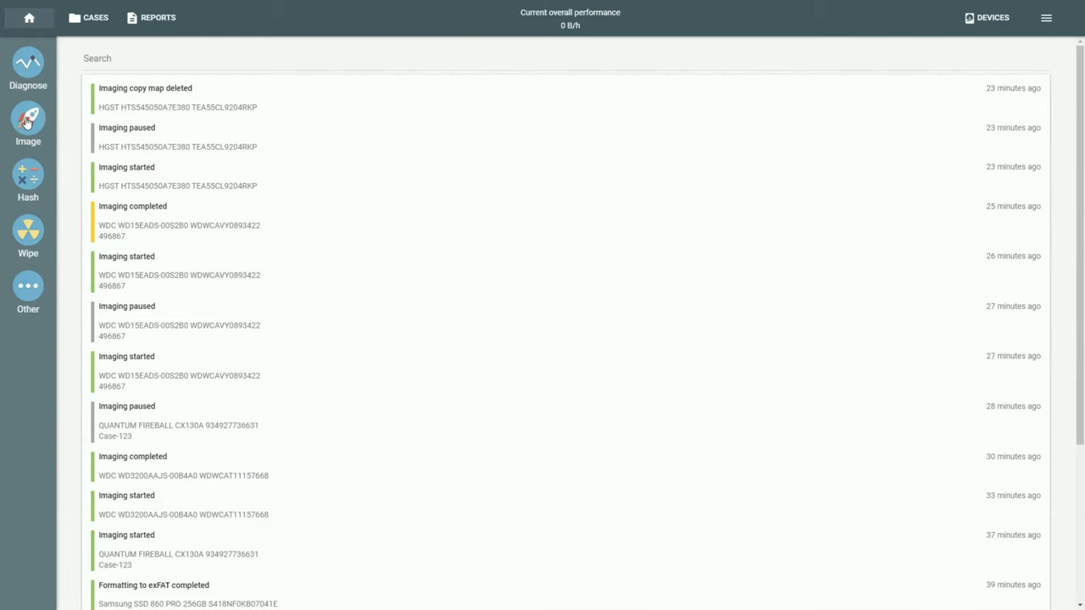
Start a new imaging job with the 3 TB Toshiba drive confirmed as target
{"action": "left_click", "coordinate": [28, 114]}
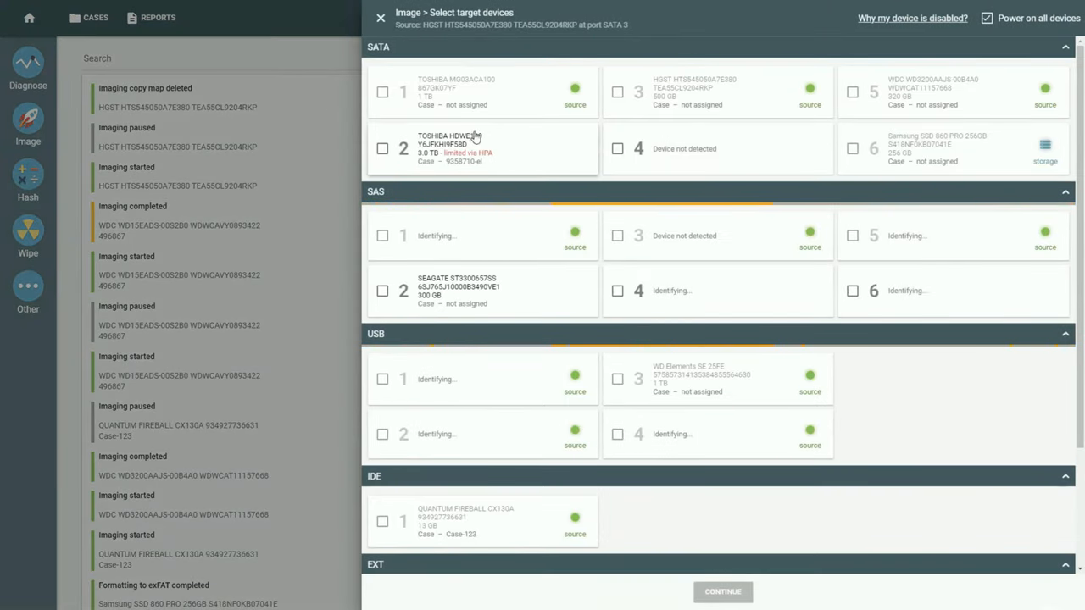
{"action": "left_click", "coordinate": [381, 149]}
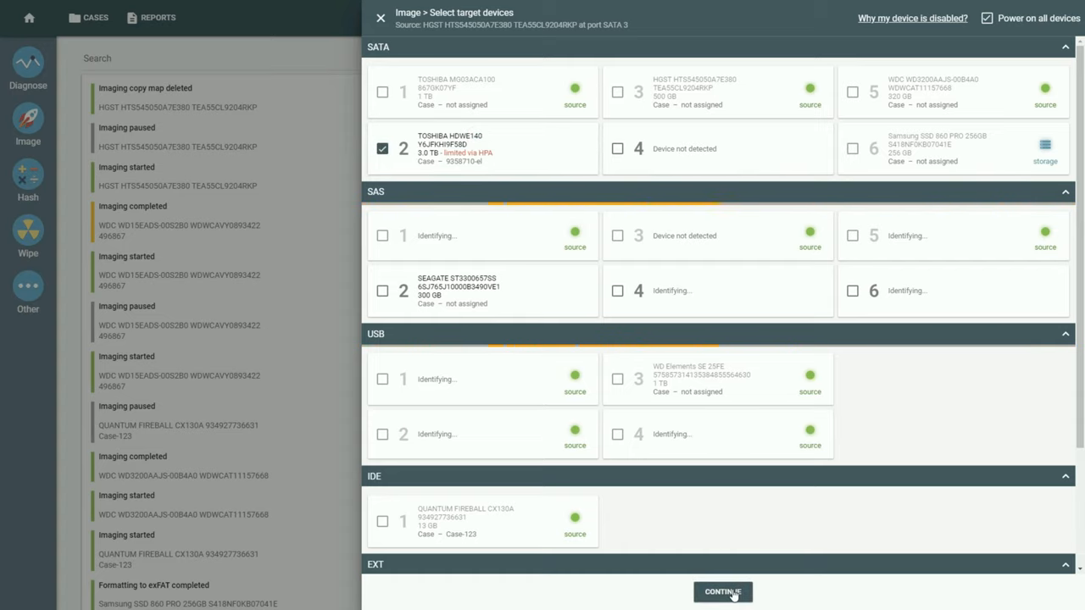
{"action": "left_click", "coordinate": [722, 592]}
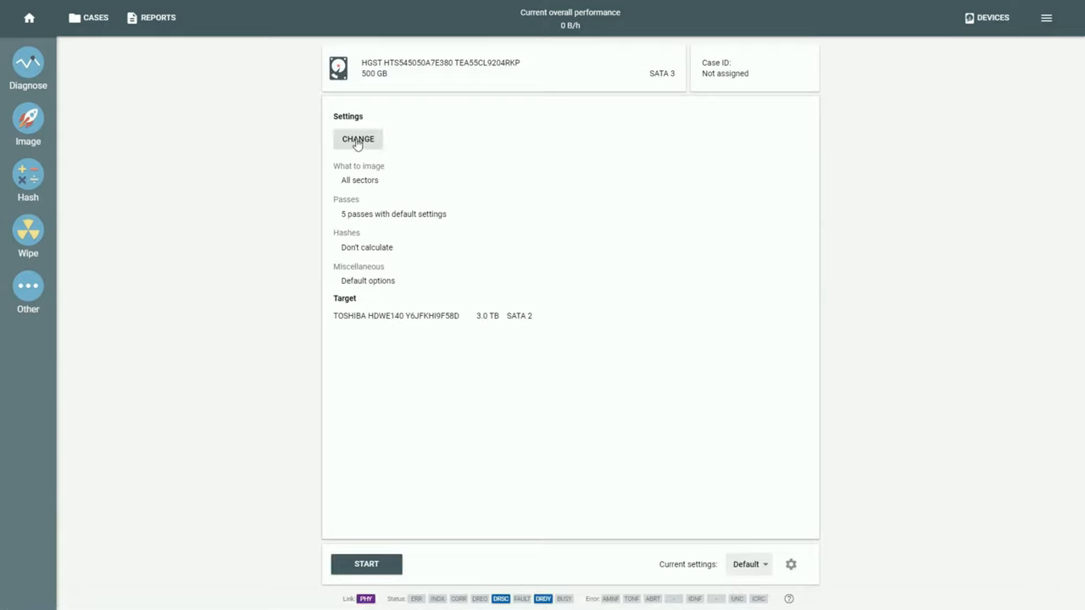
Bring up the Passes settings listing the five imaging passes
{"action": "left_click", "coordinate": [357, 139]}
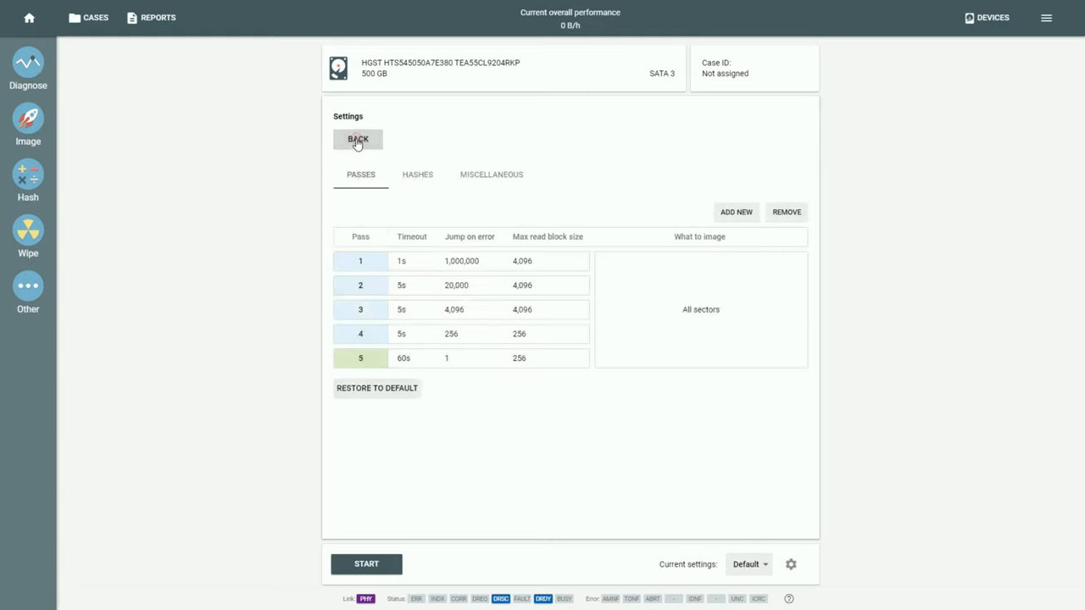
{"action": "mouse_move", "coordinate": [401, 135]}
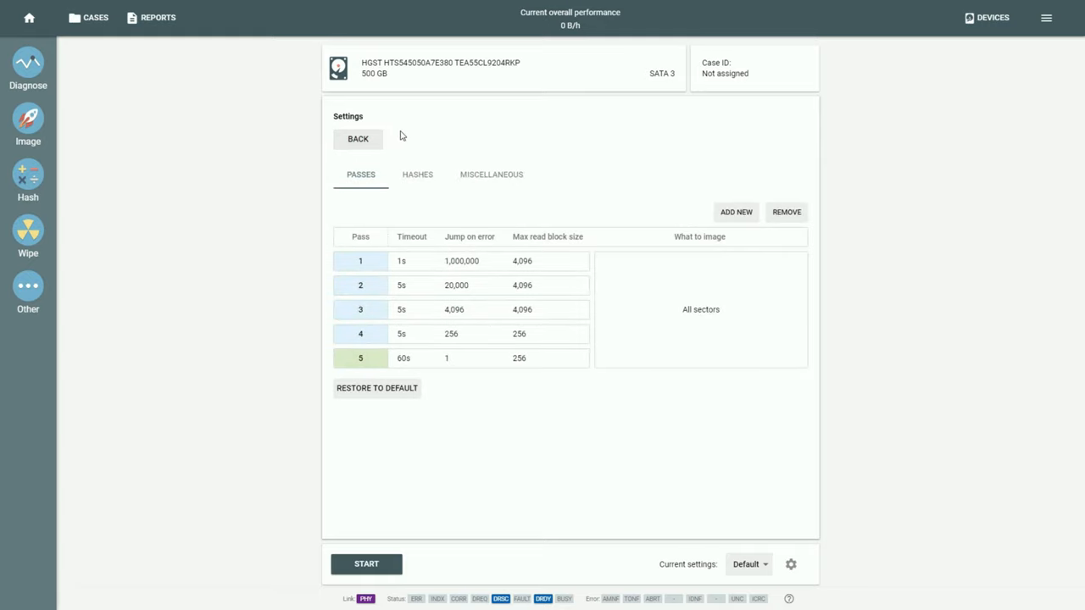
{"action": "mouse_move", "coordinate": [310, 210]}
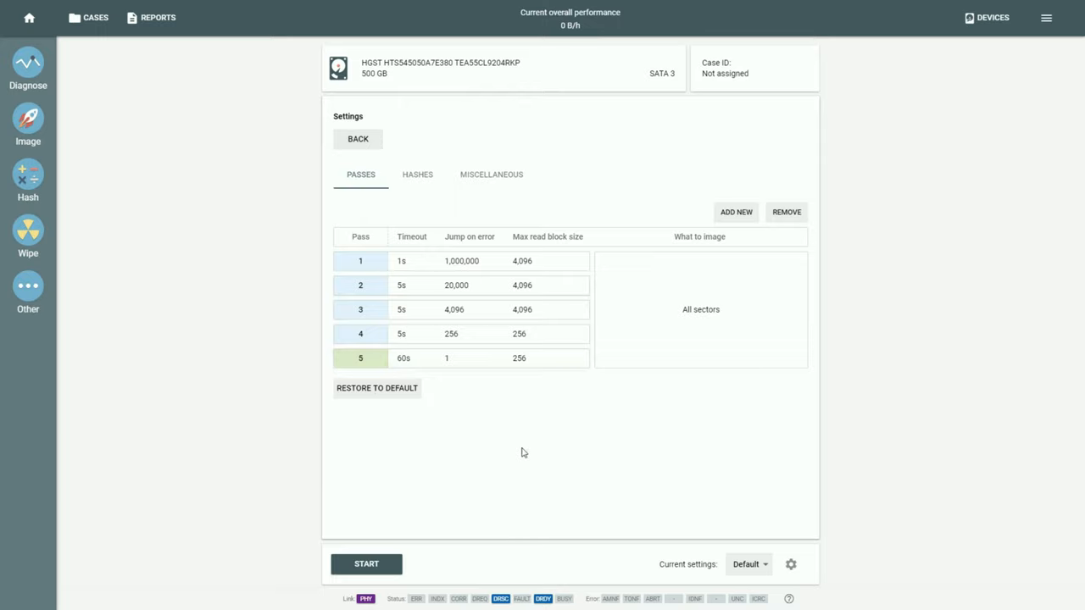
{"action": "mouse_move", "coordinate": [622, 447]}
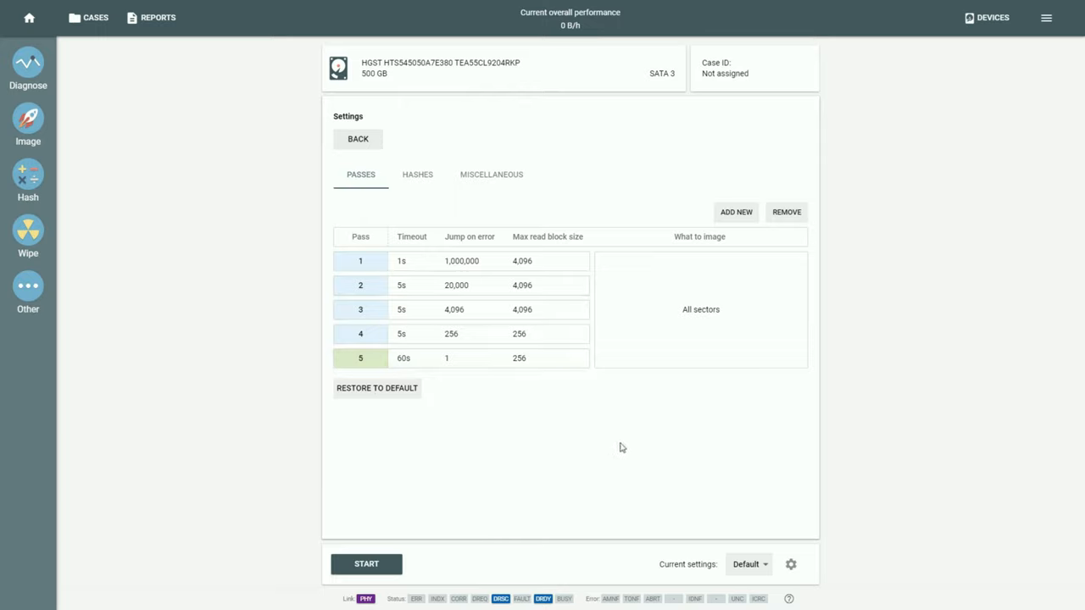
{"action": "mouse_move", "coordinate": [602, 437]}
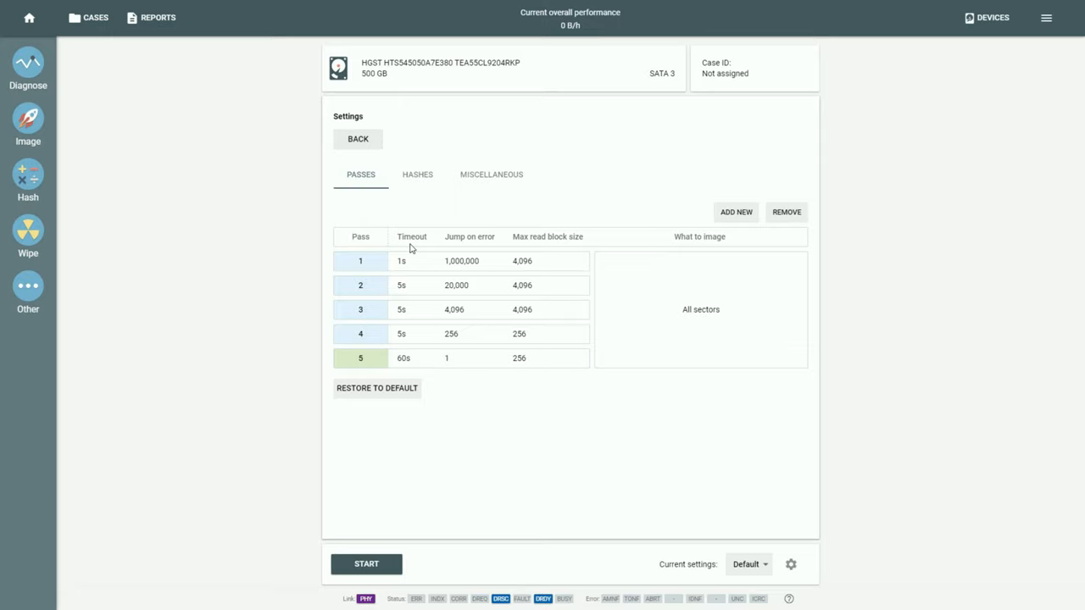
{"action": "mouse_move", "coordinate": [418, 245]}
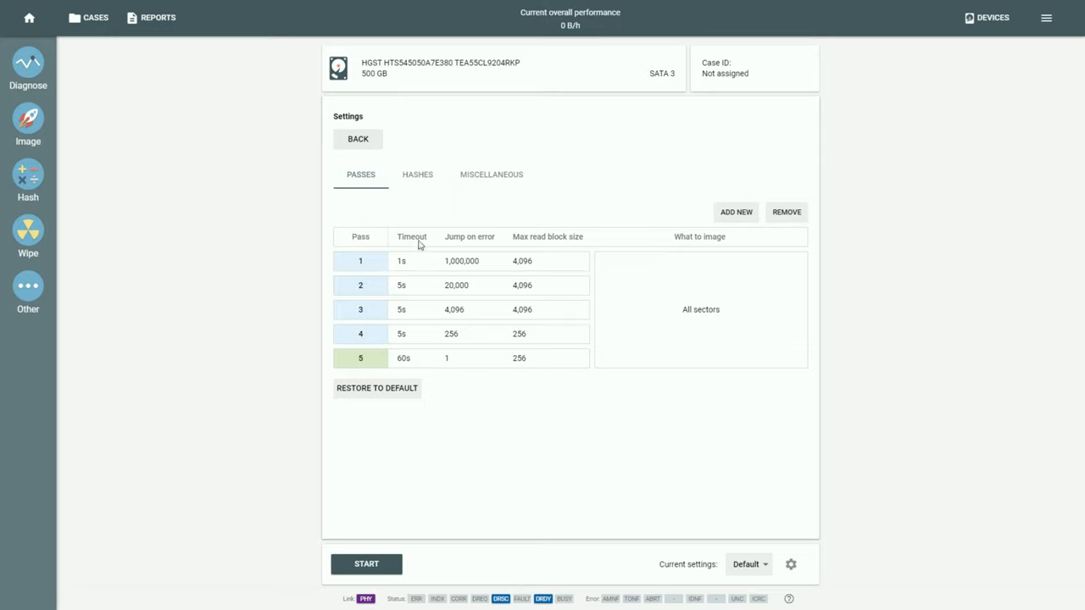
{"action": "mouse_move", "coordinate": [551, 246]}
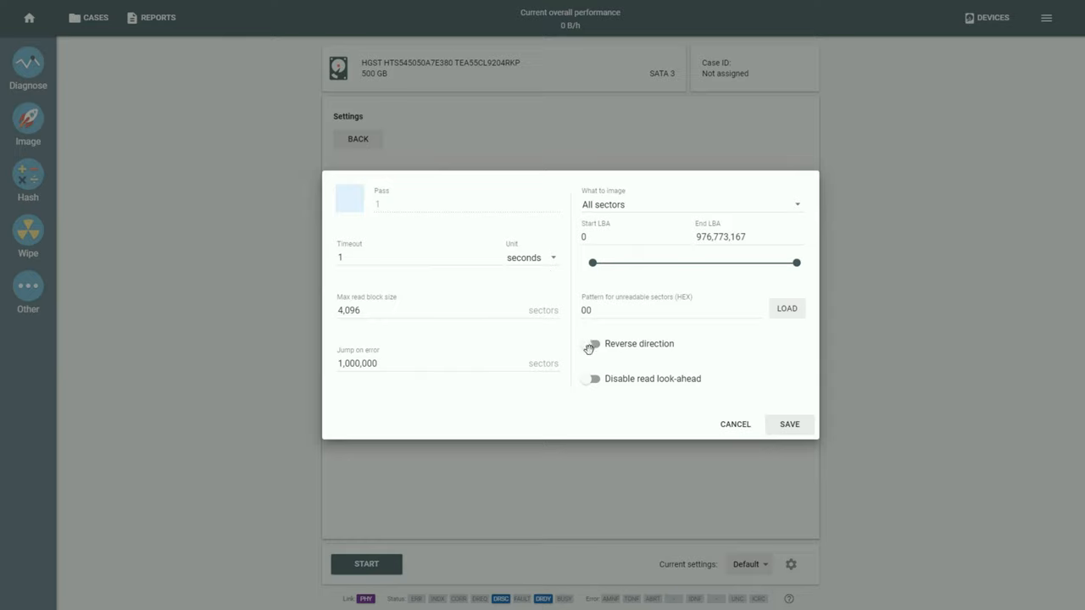
Leave read look-ahead unchanged, set pass 1's unreadable-sector fill pattern to FAFA and save
{"action": "left_click", "coordinate": [592, 344]}
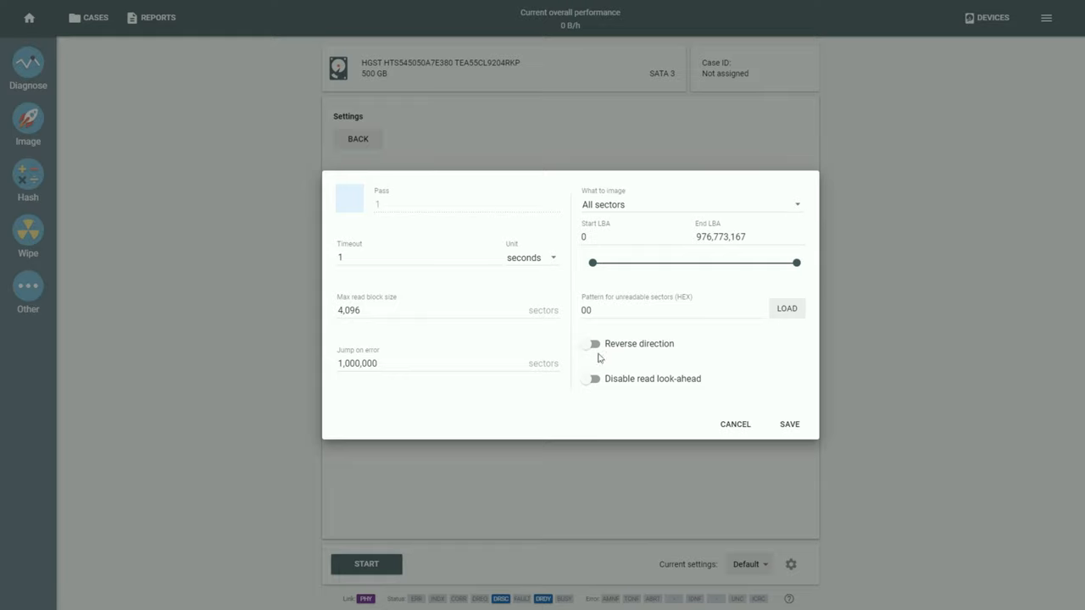
{"action": "left_click", "coordinate": [592, 378]}
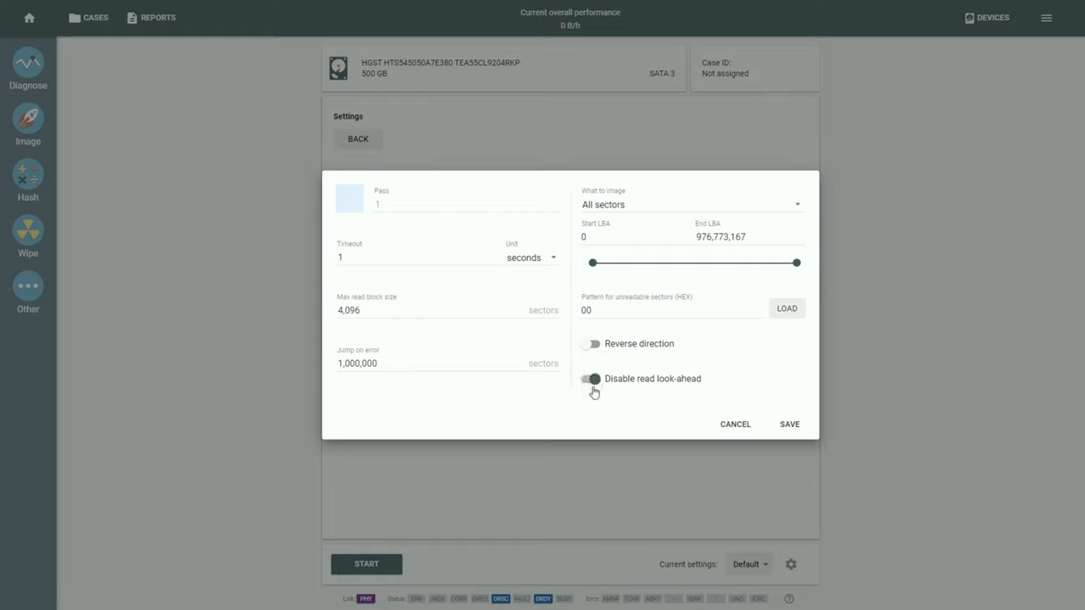
{"action": "left_click", "coordinate": [591, 379]}
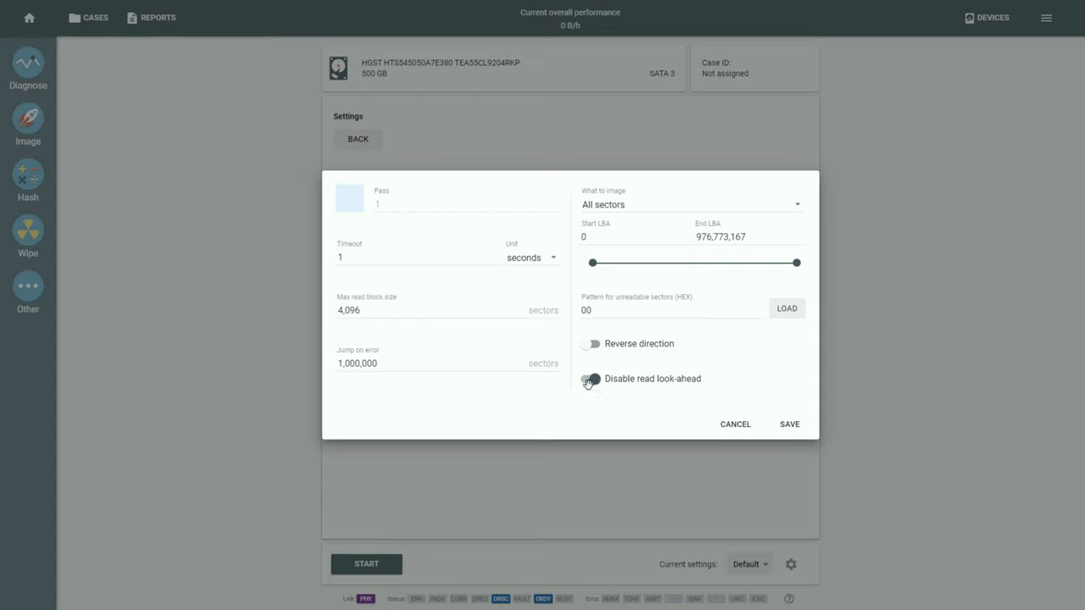
{"action": "left_click", "coordinate": [591, 378]}
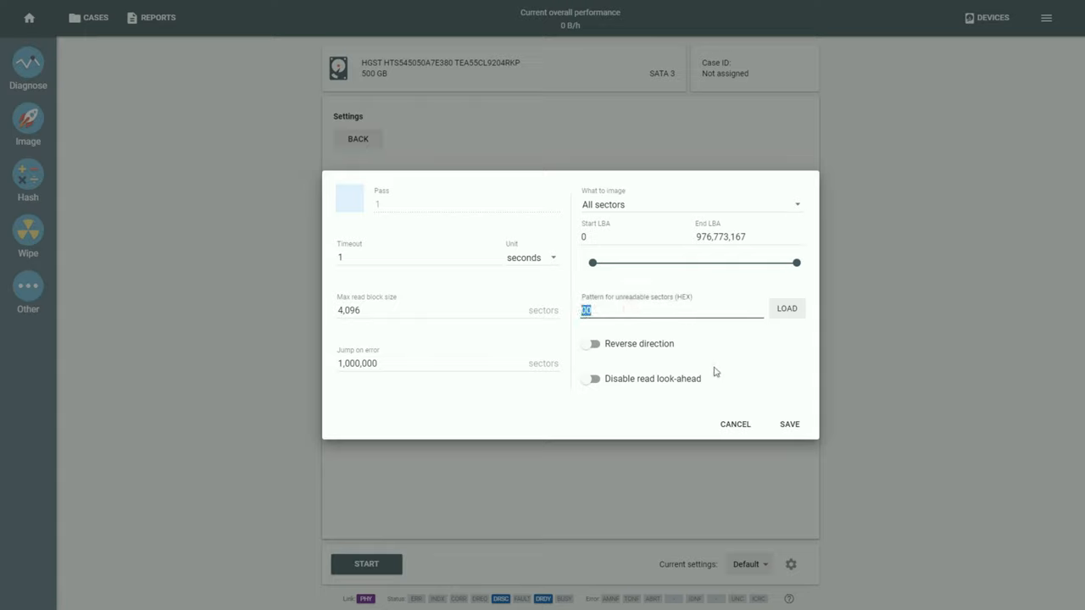
{"action": "type", "text": "F"}
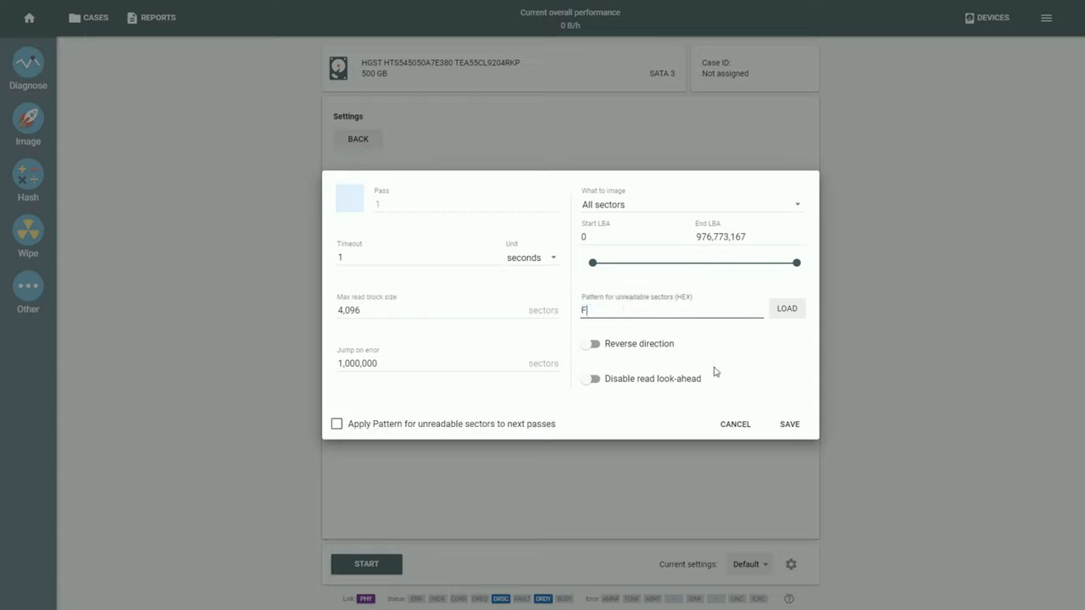
{"action": "type", "text": "AFA"}
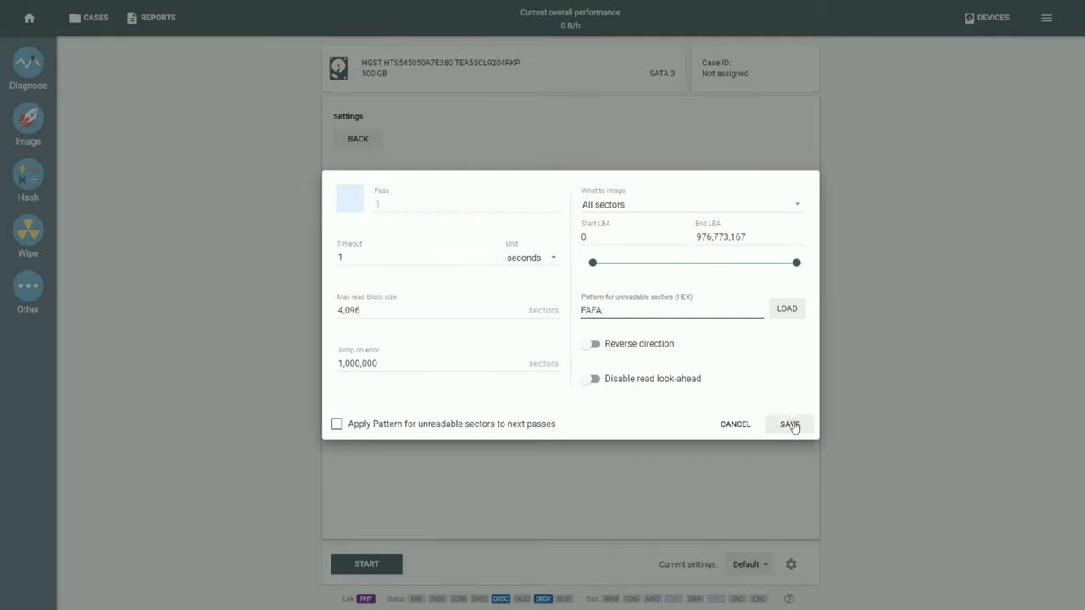
{"action": "left_click", "coordinate": [787, 424]}
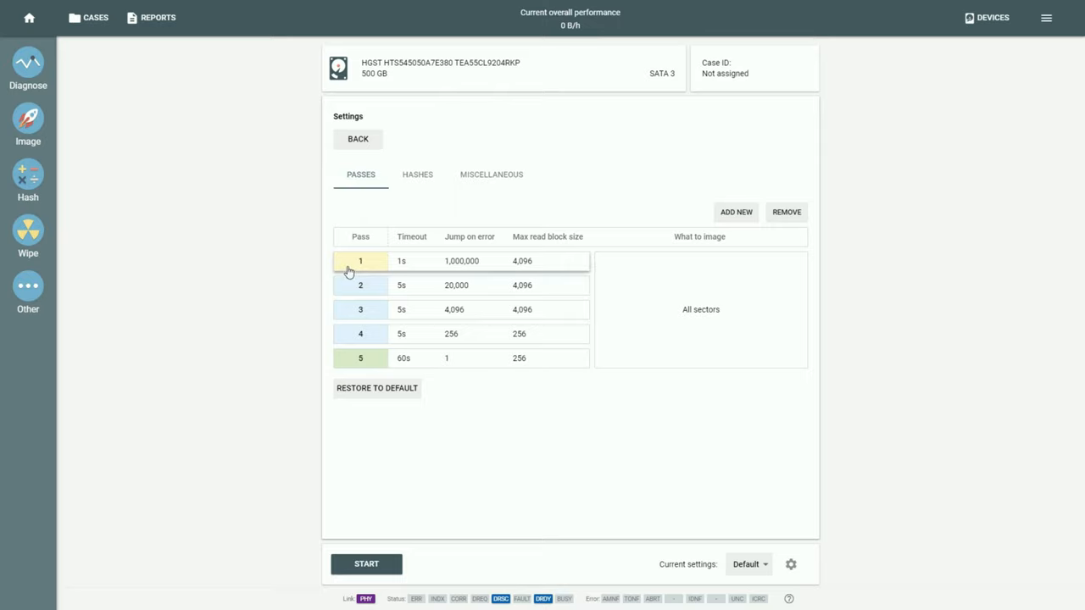
{"action": "mouse_move", "coordinate": [392, 235]}
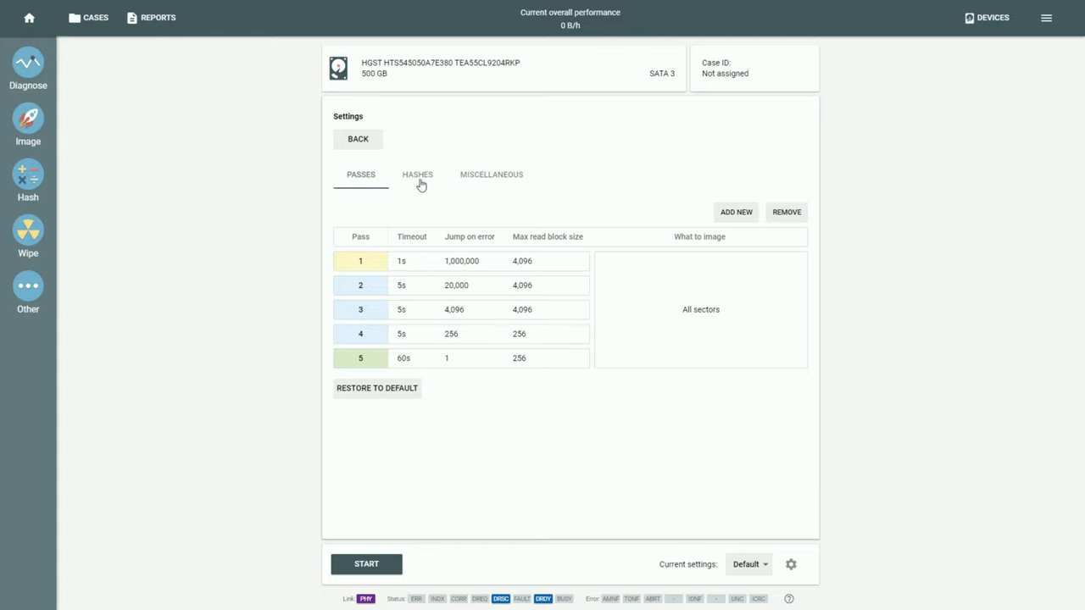
Under Hashes, stop source hashing, post-hash the target device and add SHA1 alongside MD5
{"action": "left_click", "coordinate": [417, 174]}
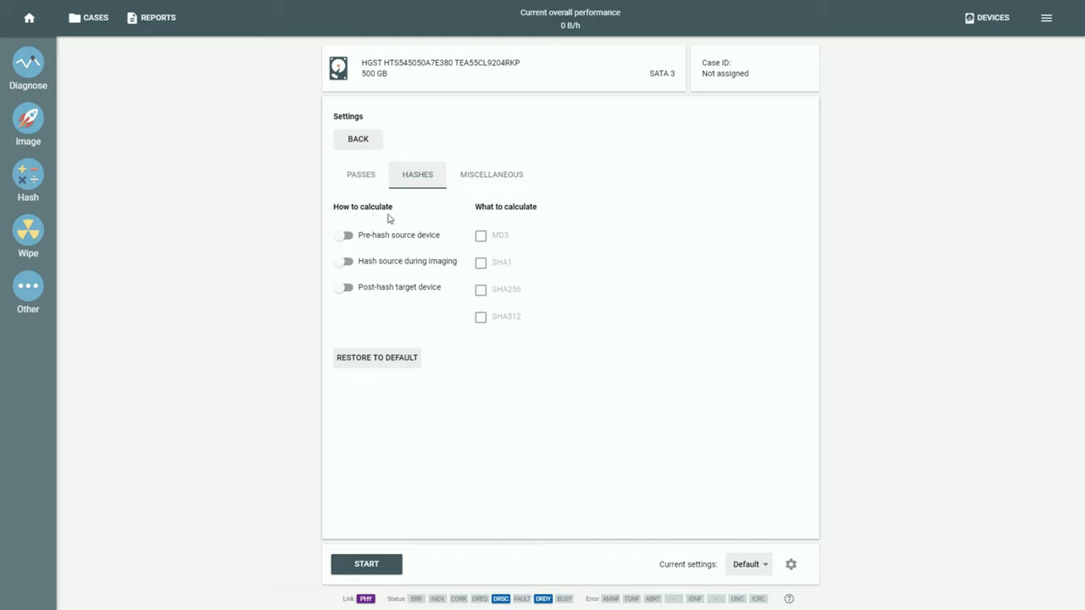
{"action": "mouse_move", "coordinate": [475, 220]}
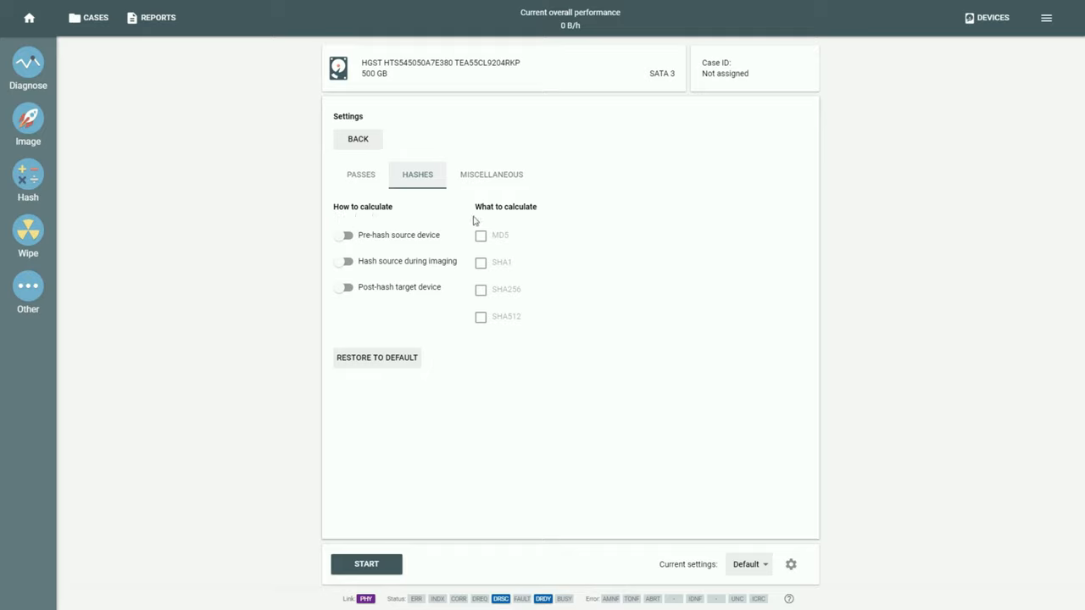
{"action": "mouse_move", "coordinate": [538, 218]}
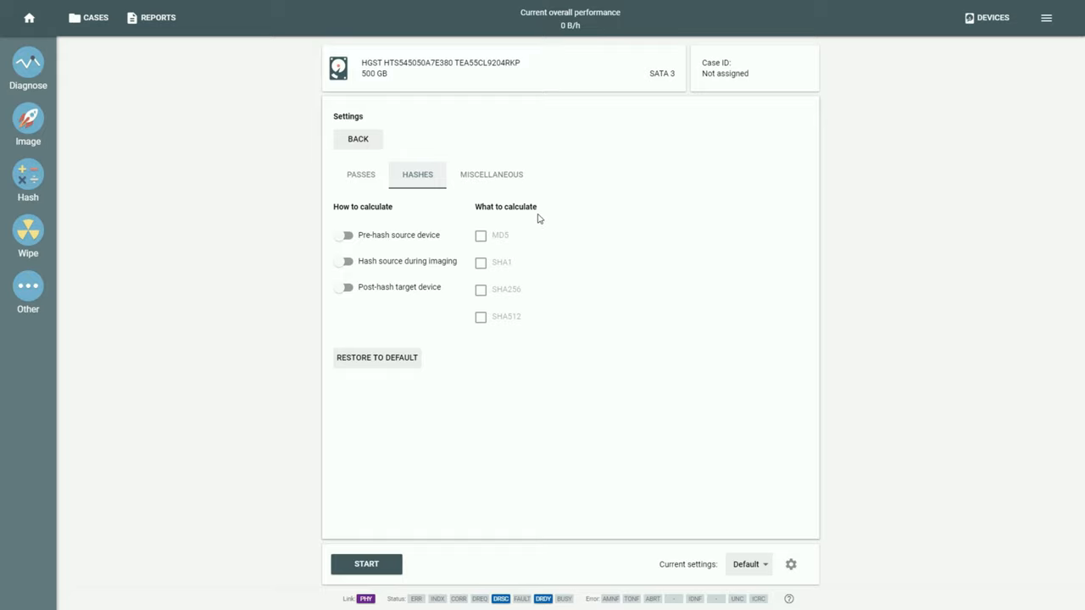
{"action": "mouse_move", "coordinate": [375, 243]}
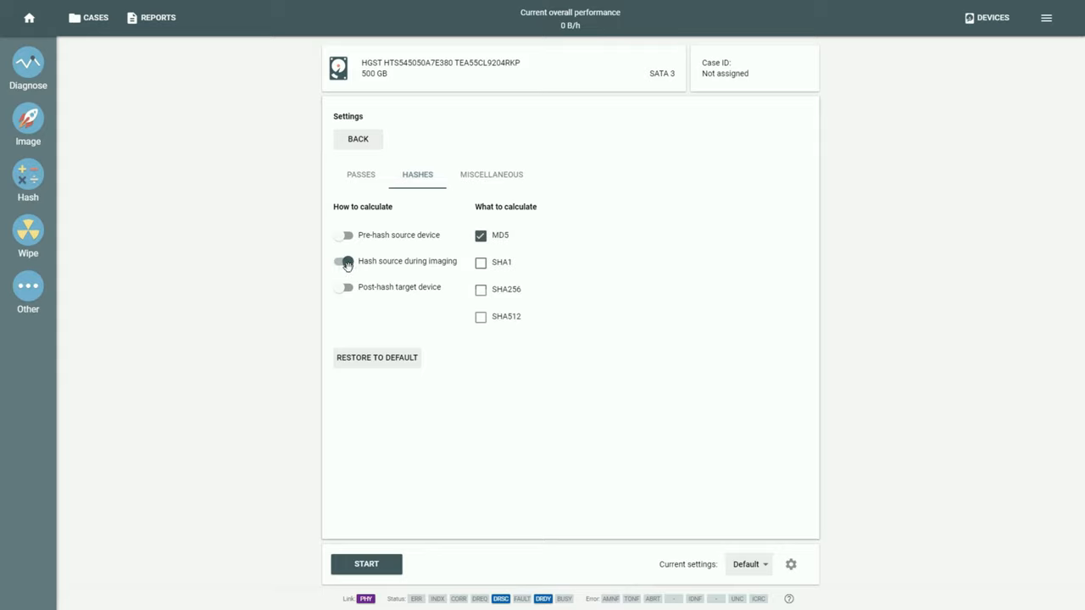
{"action": "left_click", "coordinate": [345, 261]}
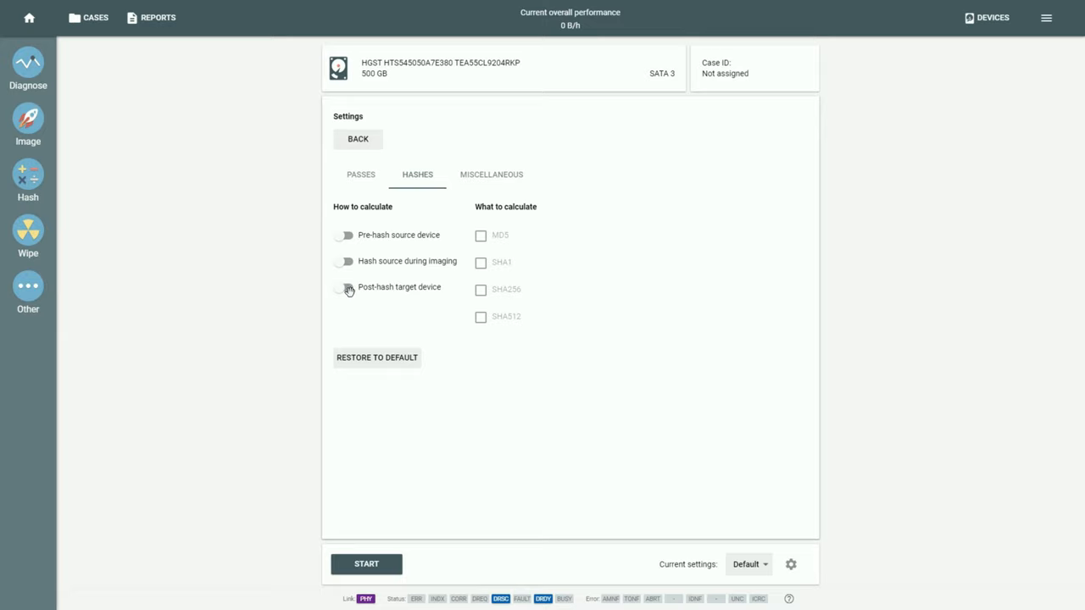
{"action": "left_click", "coordinate": [346, 286]}
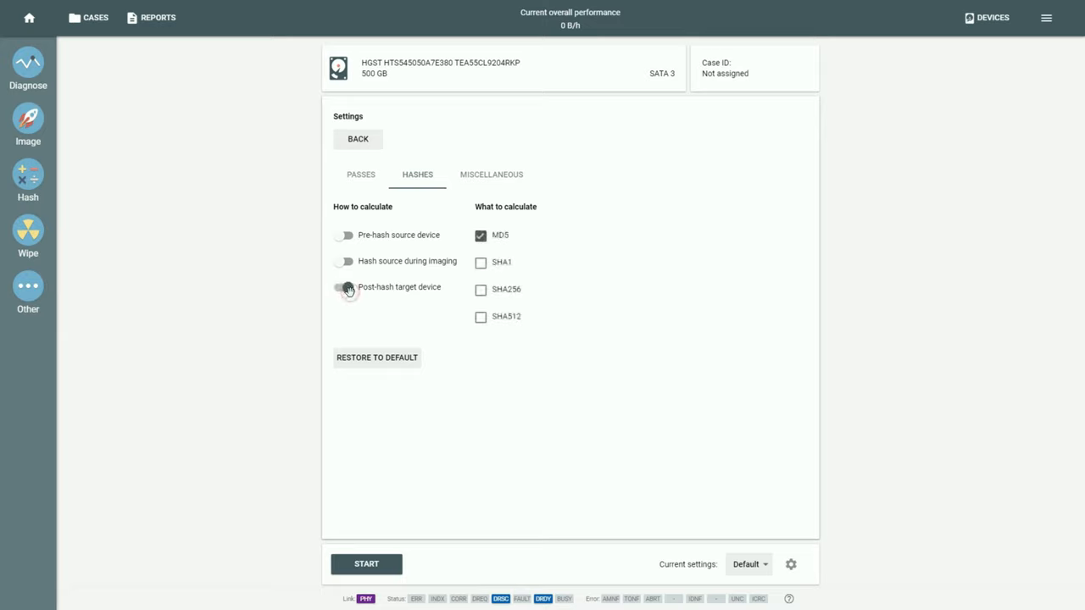
{"action": "left_click", "coordinate": [344, 288]}
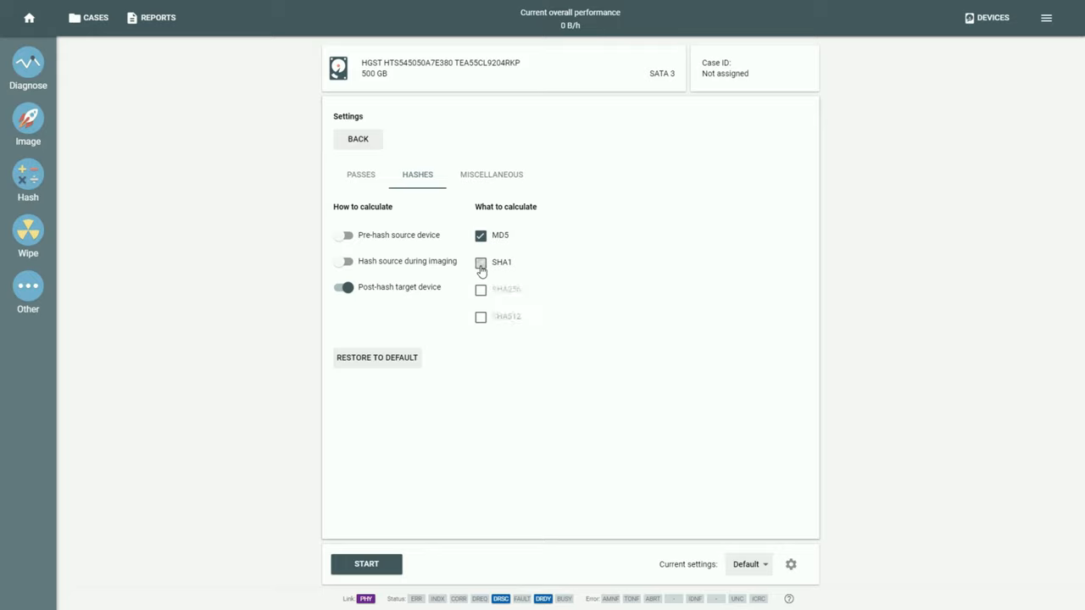
{"action": "left_click", "coordinate": [480, 262]}
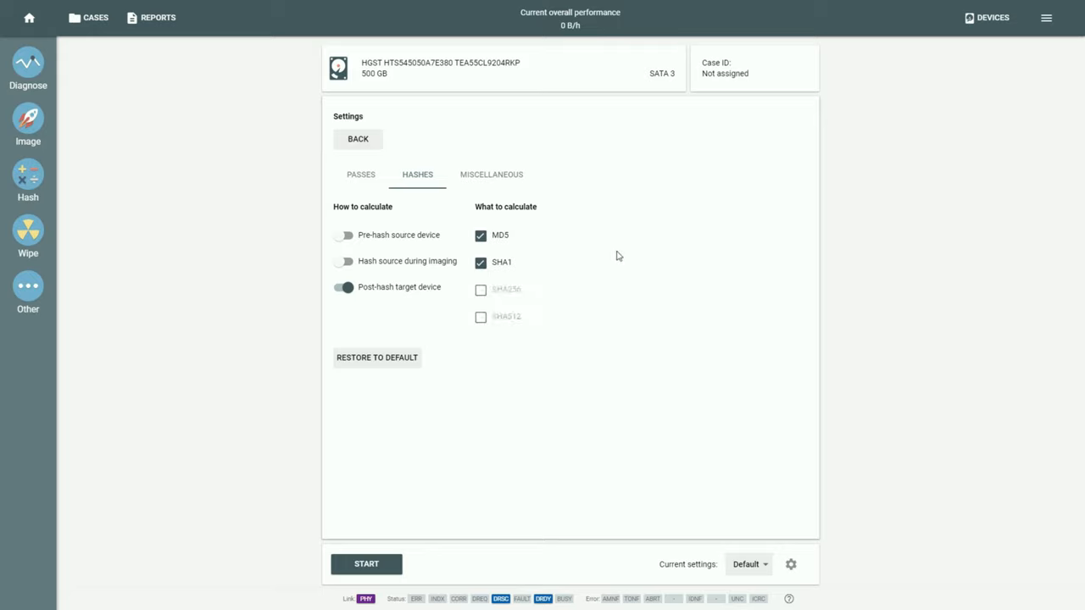
{"action": "mouse_move", "coordinate": [530, 188]}
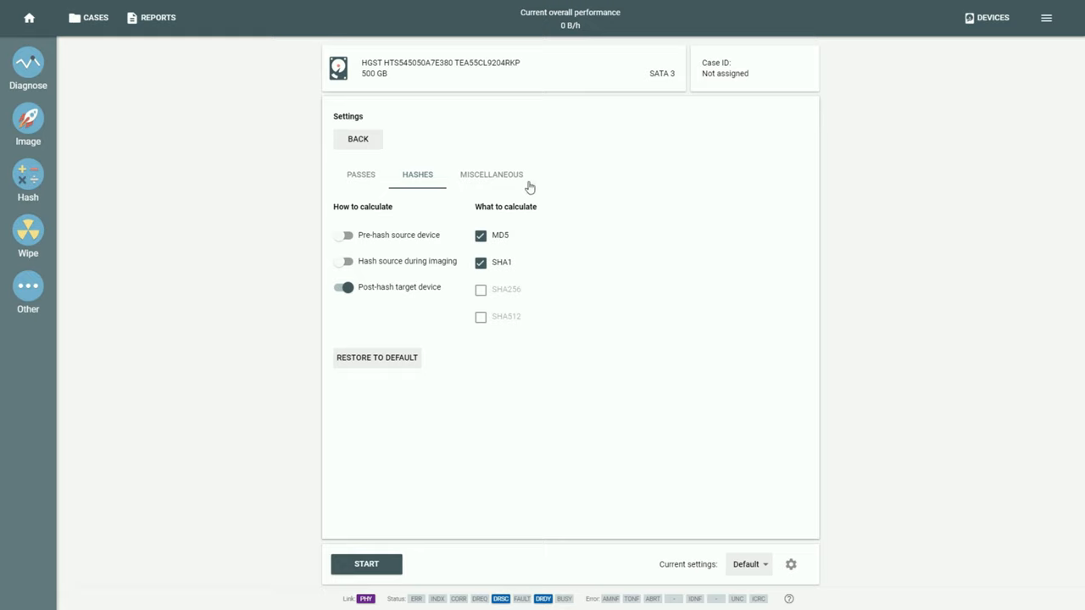
{"action": "mouse_move", "coordinate": [491, 178]}
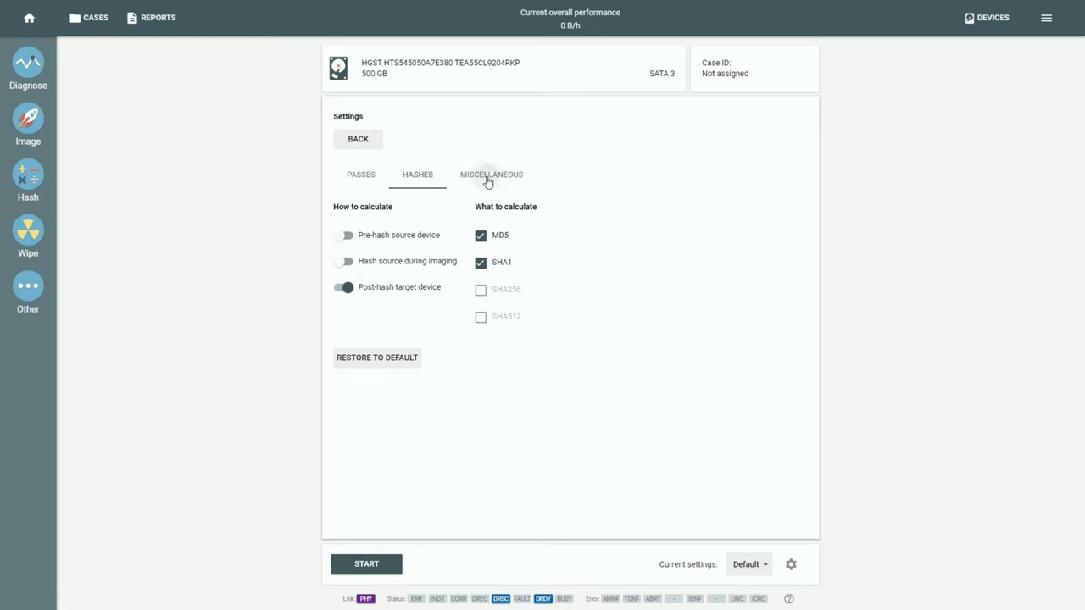
Under Miscellaneous, leave SMART reading off and try saving the report in the target folder
{"action": "left_click", "coordinate": [490, 175]}
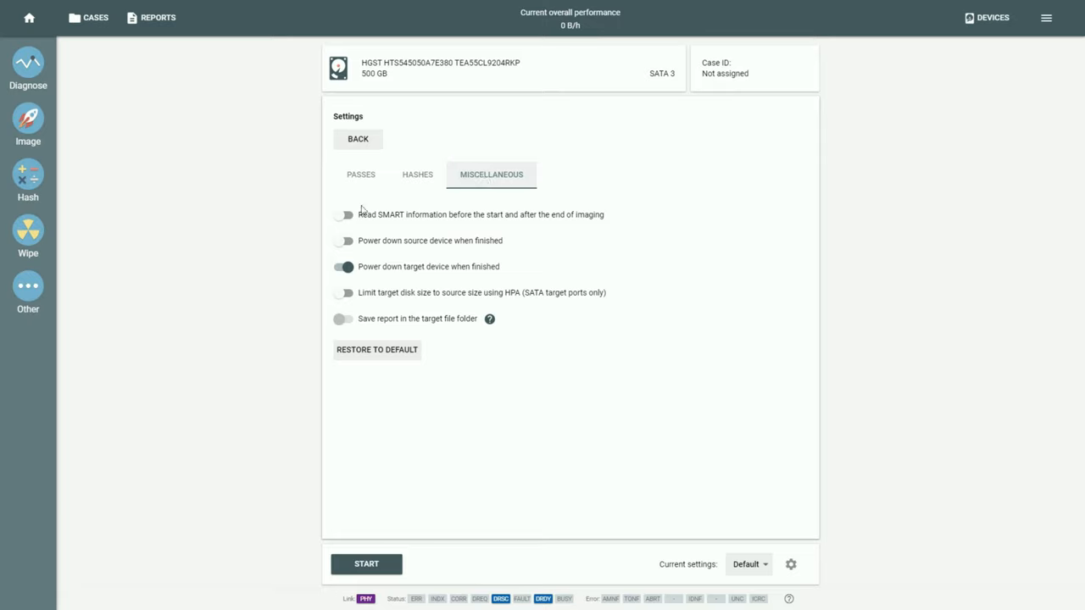
{"action": "mouse_move", "coordinate": [363, 210]}
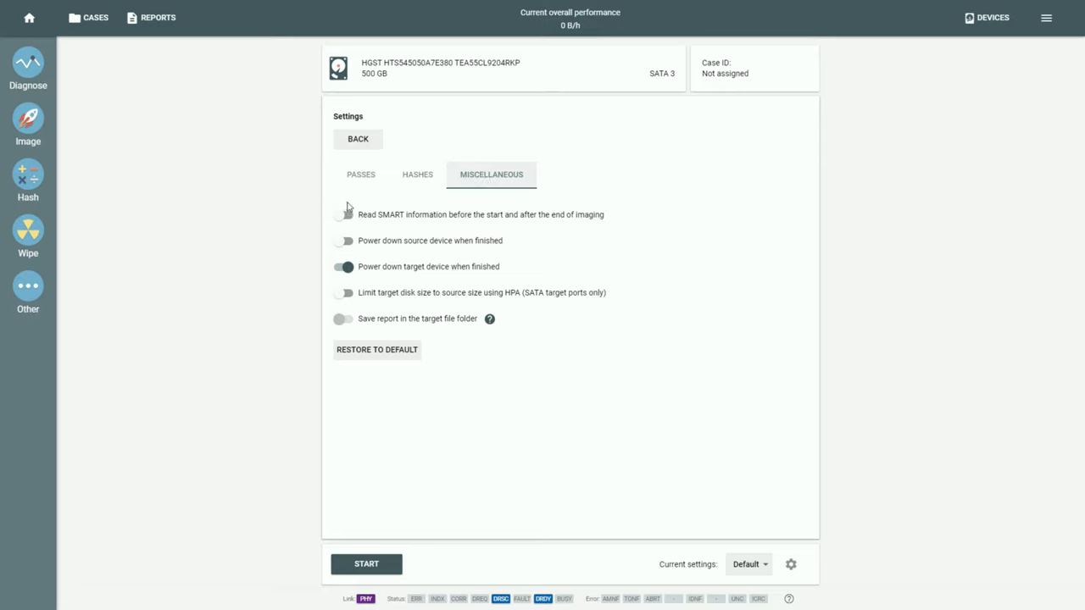
{"action": "mouse_move", "coordinate": [348, 208]}
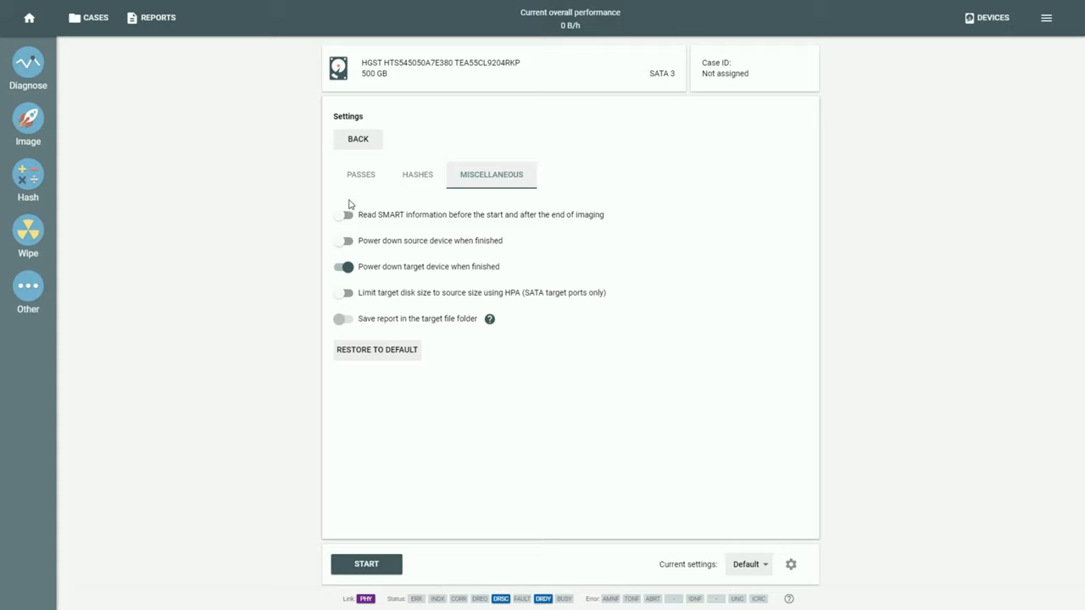
{"action": "mouse_move", "coordinate": [346, 216]}
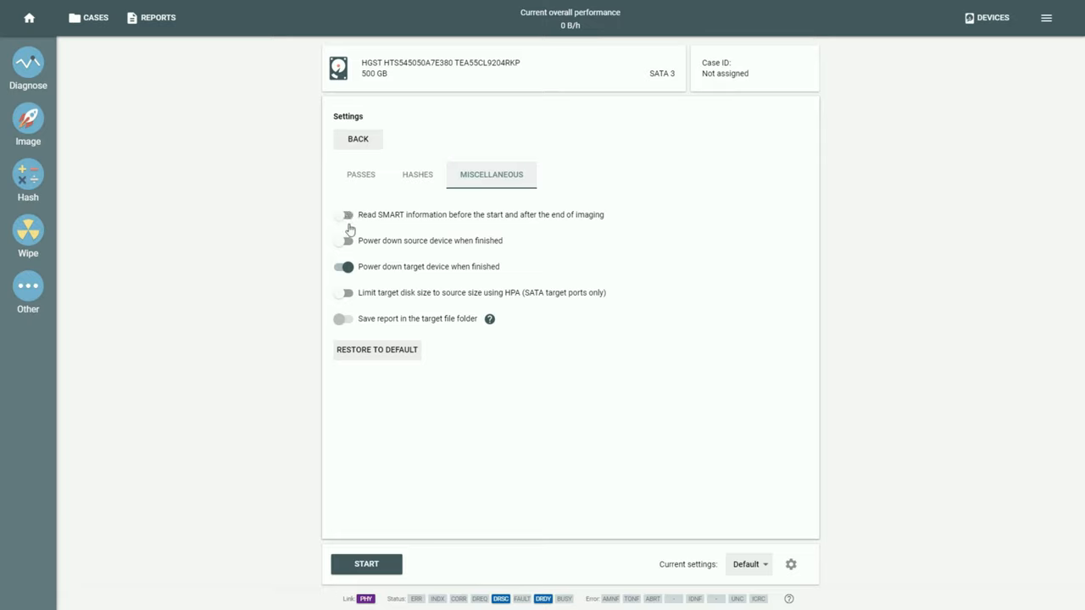
{"action": "mouse_move", "coordinate": [358, 228]}
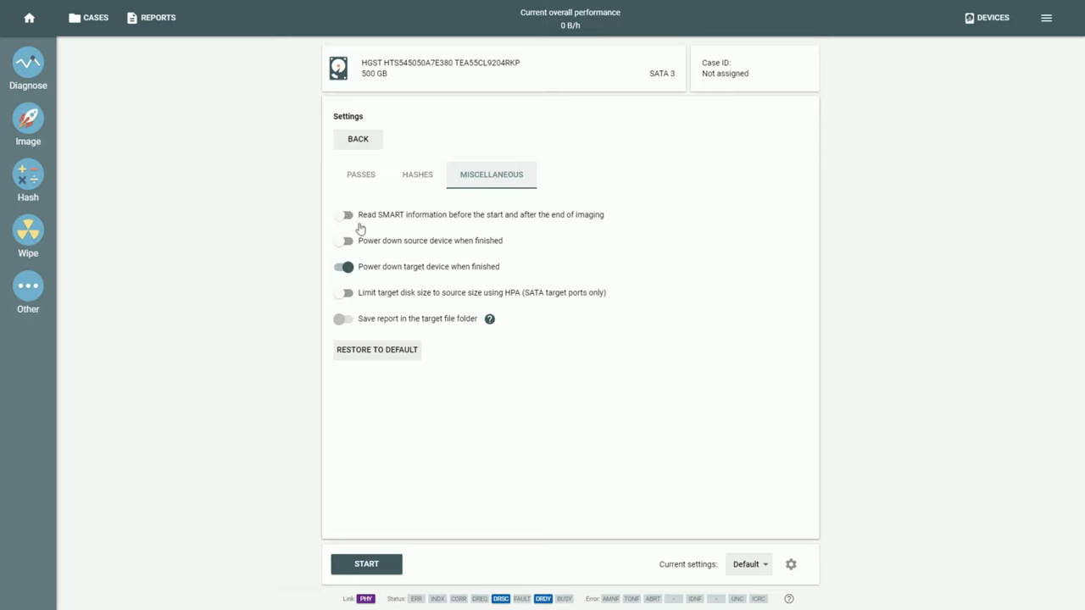
{"action": "left_click", "coordinate": [343, 215]}
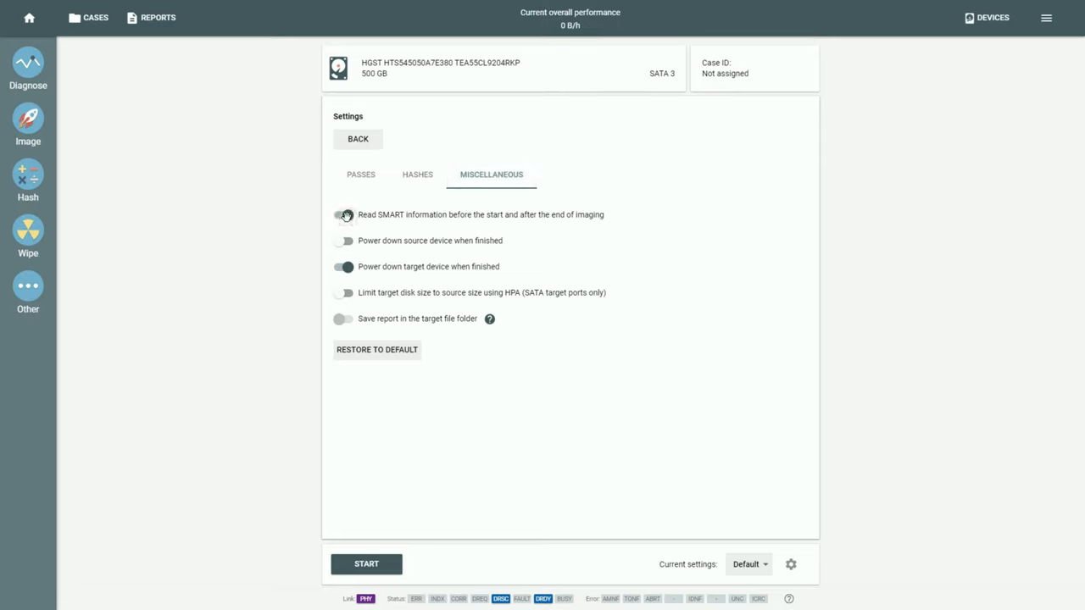
{"action": "left_click", "coordinate": [343, 215]}
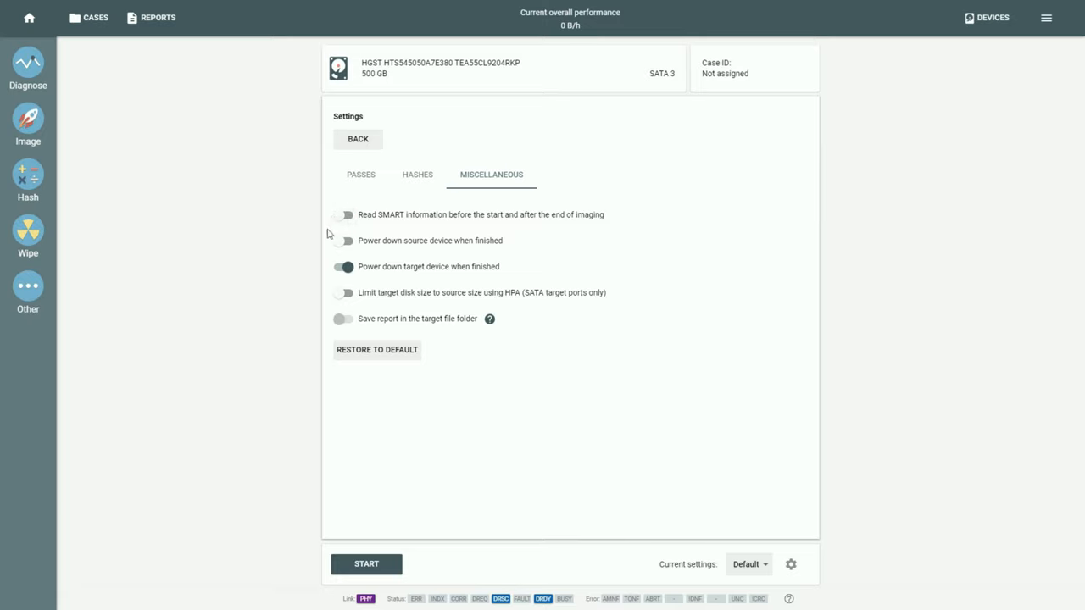
{"action": "mouse_move", "coordinate": [329, 249]}
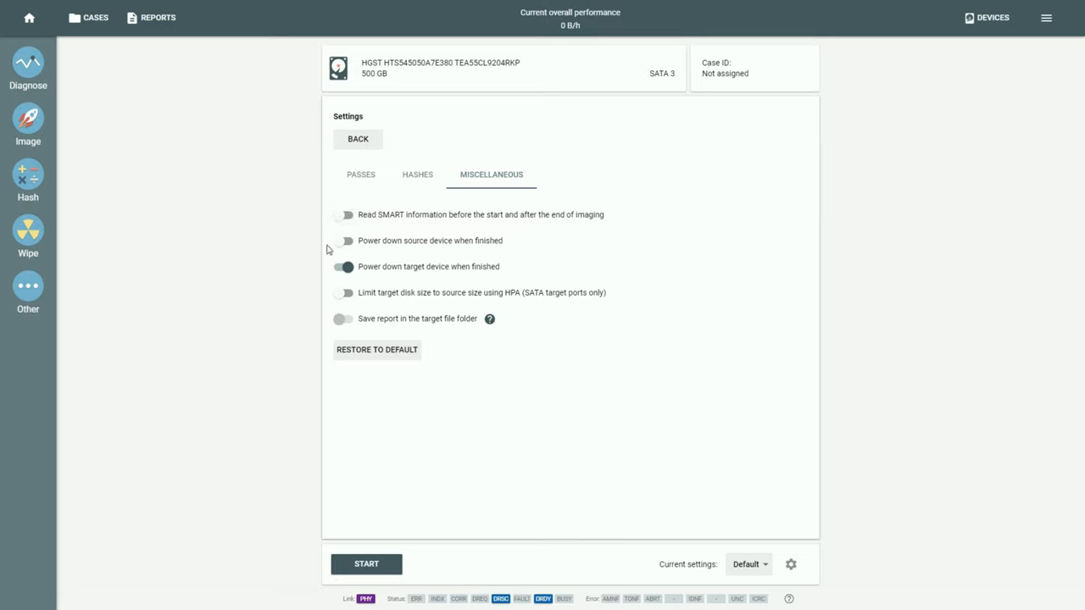
{"action": "left_click", "coordinate": [344, 266]}
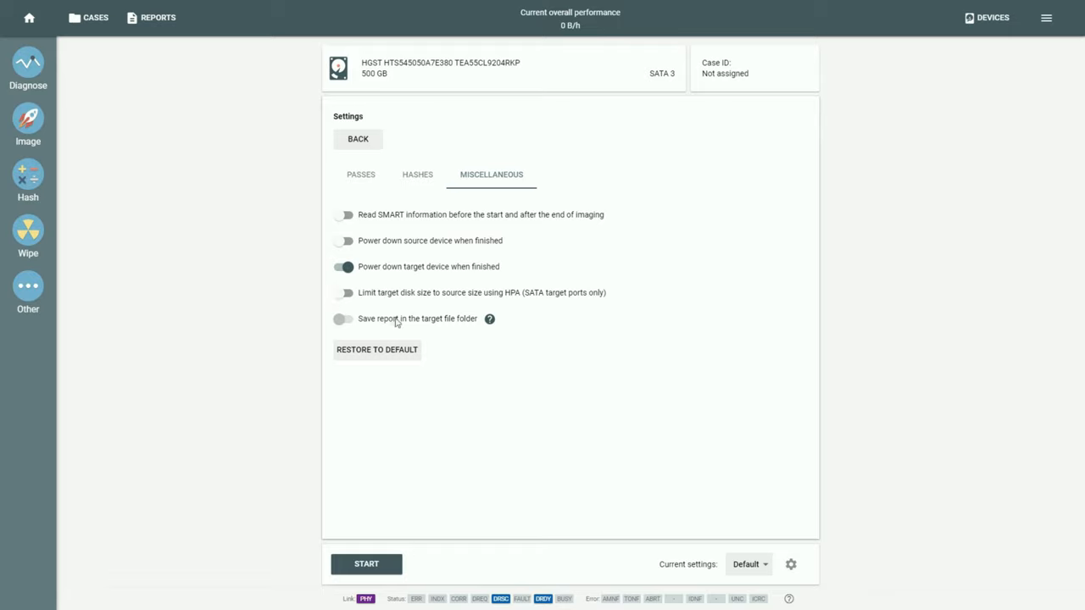
{"action": "left_click", "coordinate": [342, 319]}
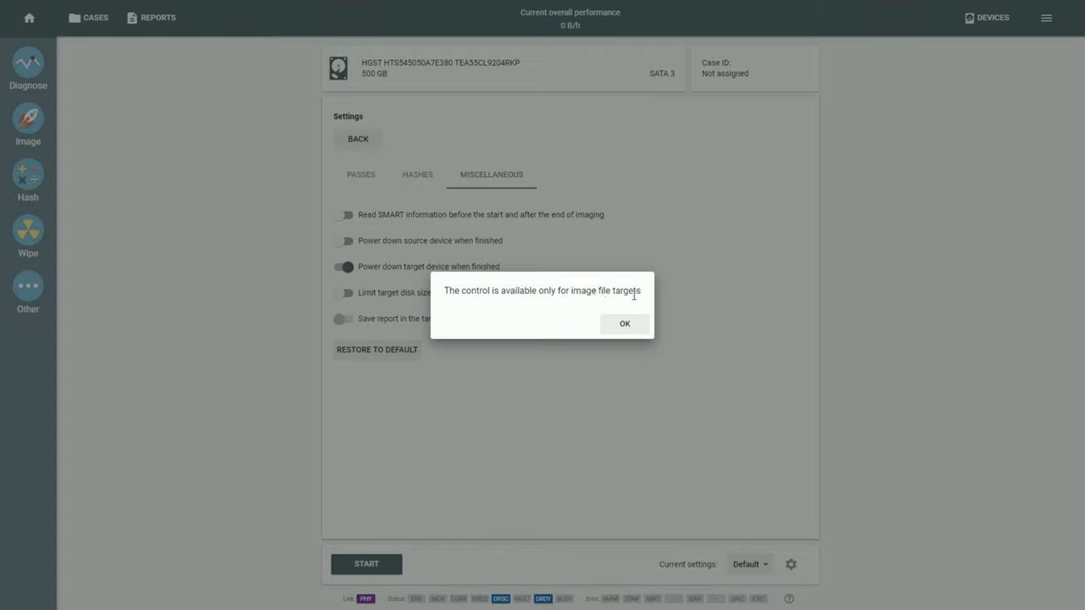
{"action": "mouse_move", "coordinate": [643, 330]}
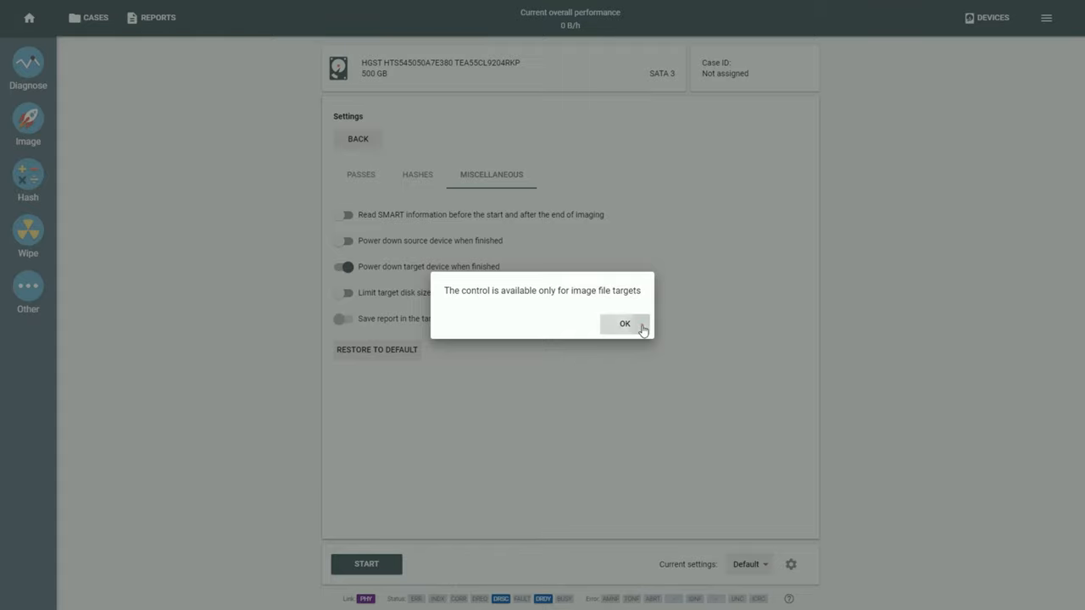
Dismiss the notice that report saving works only for image file targets
{"action": "left_click", "coordinate": [625, 323]}
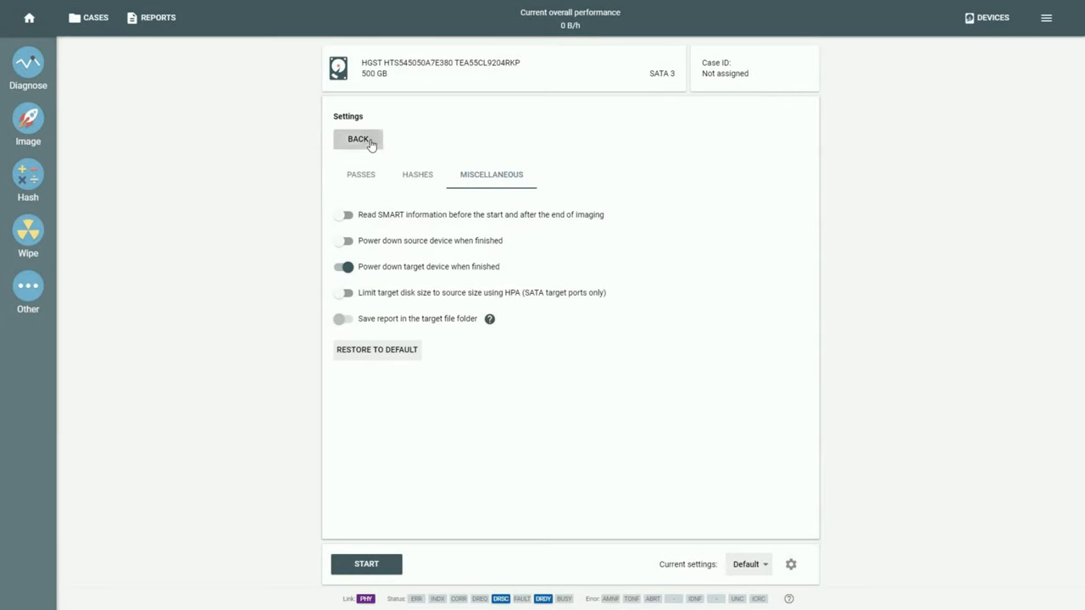
Go back to the imaging summary: all sectors, 5 passes, MD5 + SHA1, Toshiba target
{"action": "left_click", "coordinate": [358, 139]}
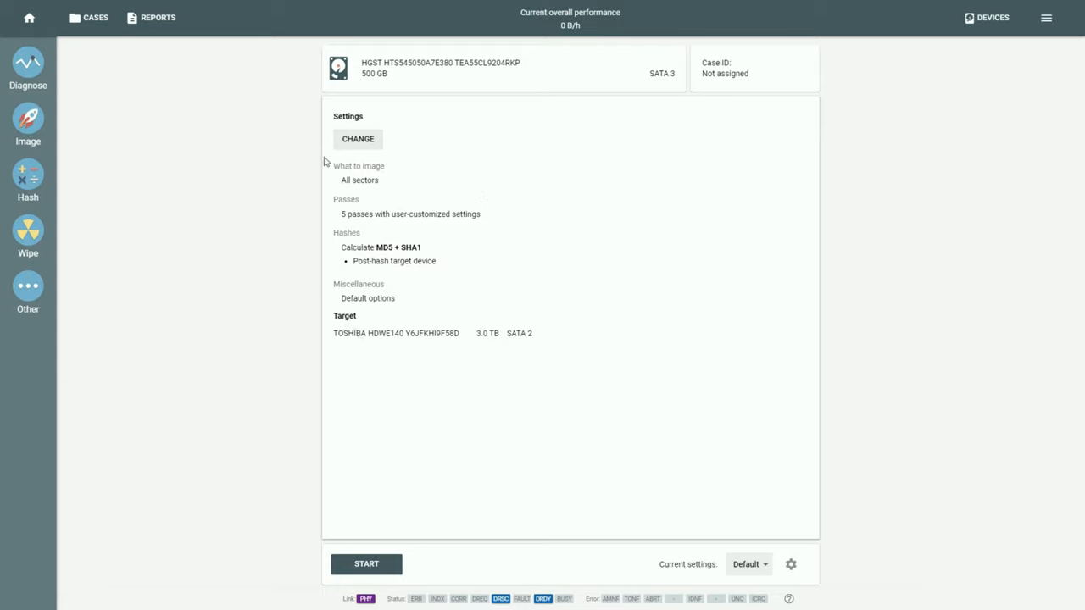
{"action": "mouse_move", "coordinate": [559, 343]}
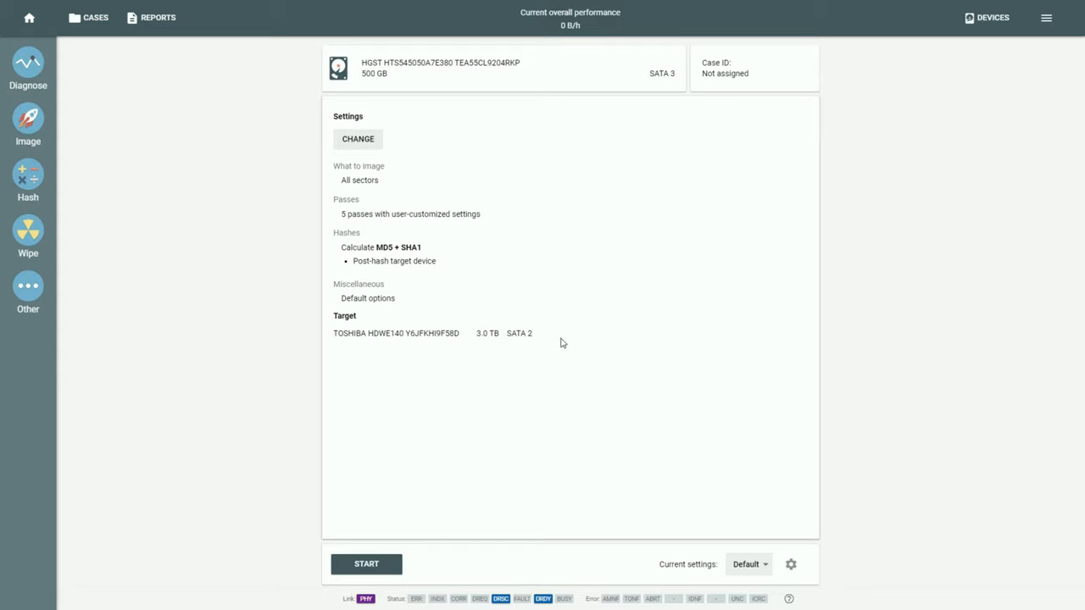
{"action": "mouse_move", "coordinate": [771, 517]}
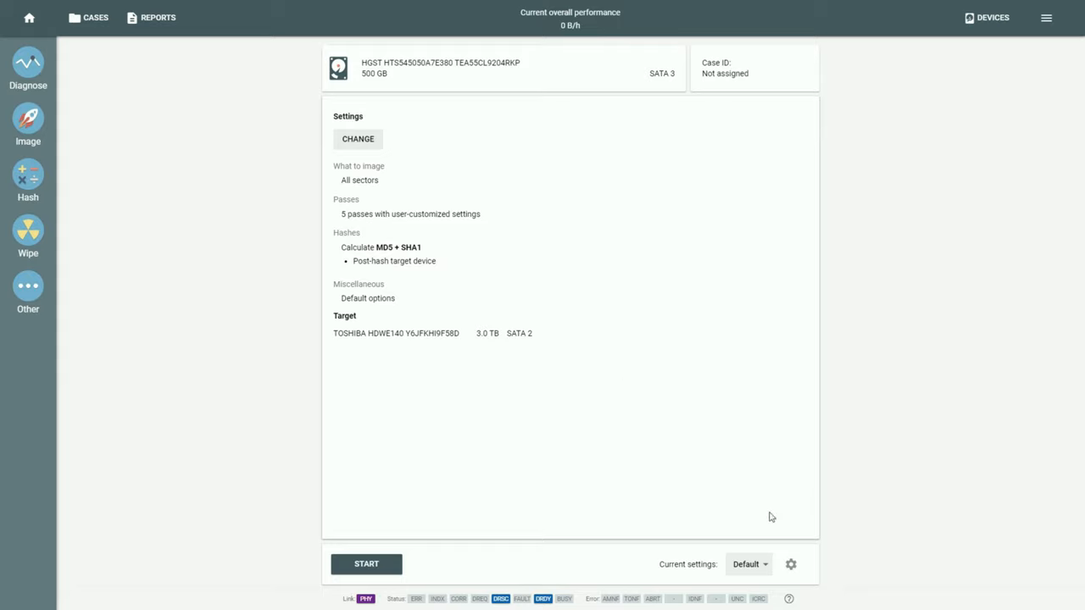
{"action": "mouse_move", "coordinate": [789, 564]}
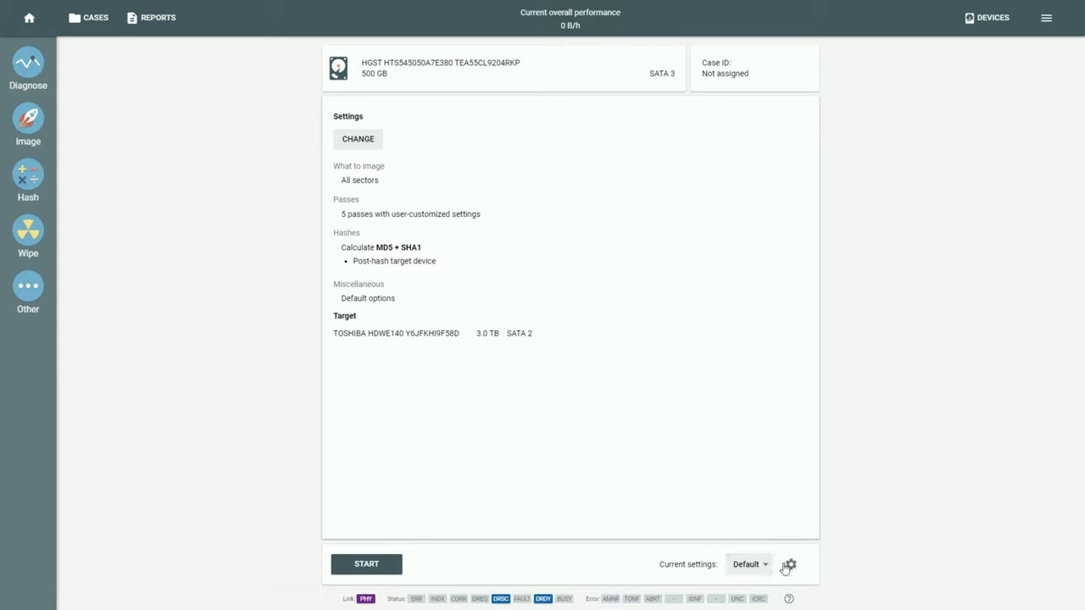
{"action": "left_click", "coordinate": [748, 564]}
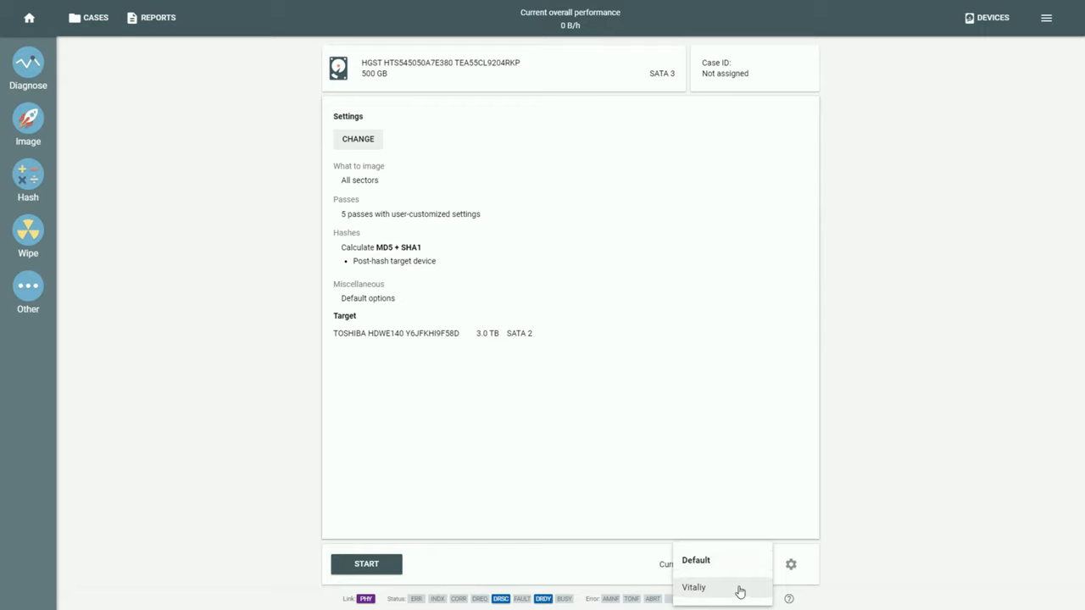
{"action": "mouse_move", "coordinate": [737, 560]}
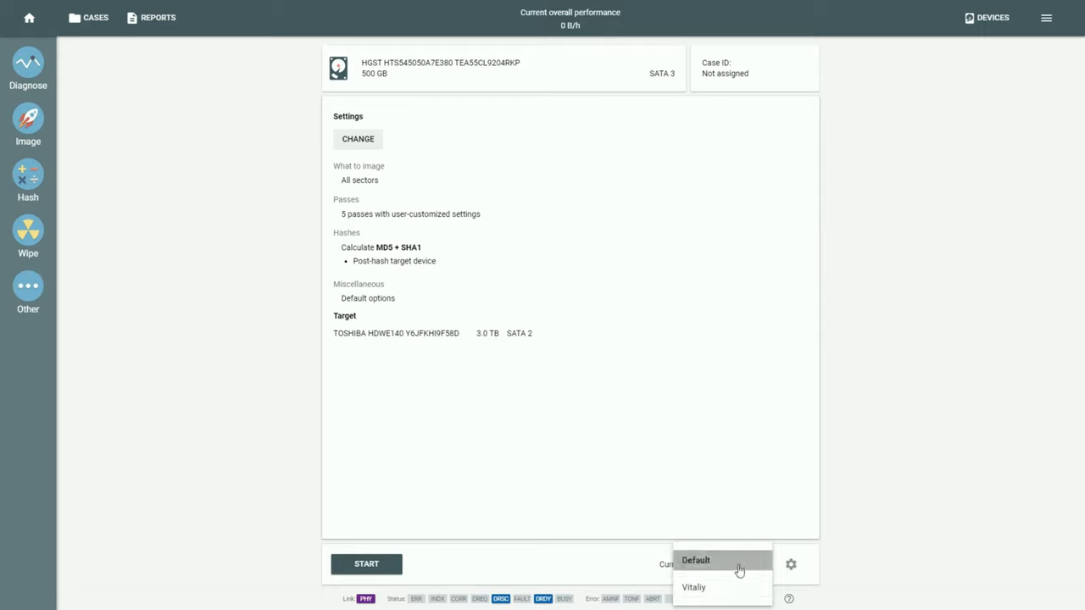
{"action": "left_click", "coordinate": [695, 560]}
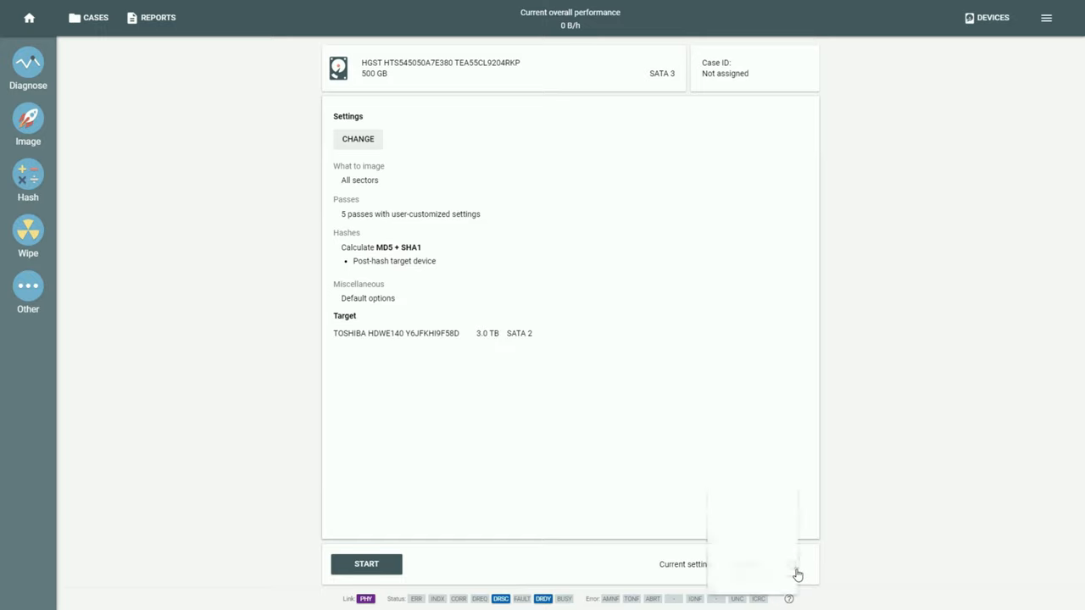
{"action": "left_click", "coordinate": [795, 563]}
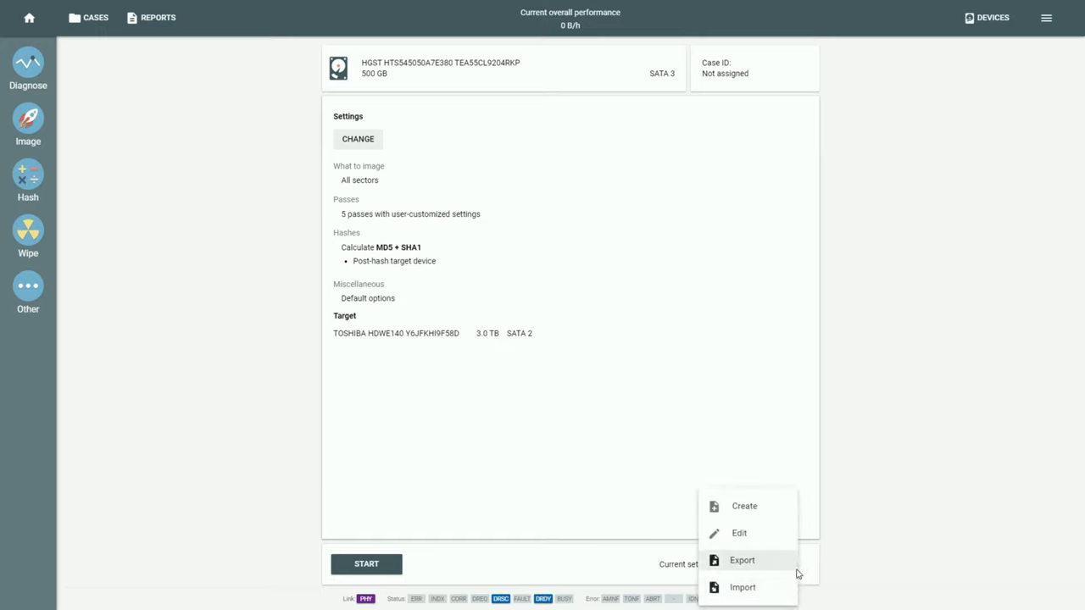
{"action": "mouse_move", "coordinate": [794, 574]}
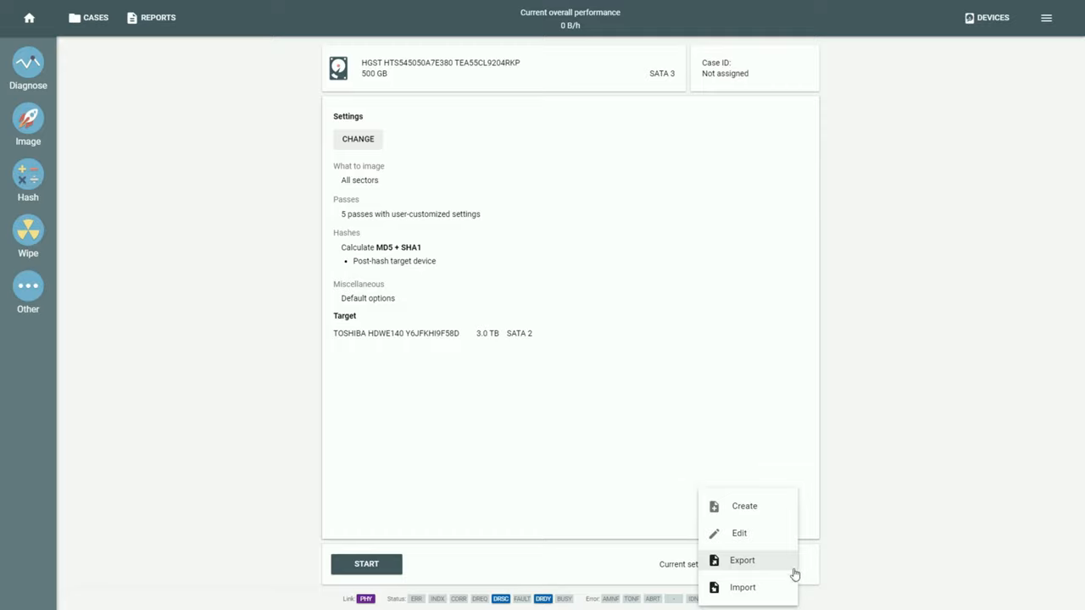
{"action": "mouse_move", "coordinate": [744, 506]}
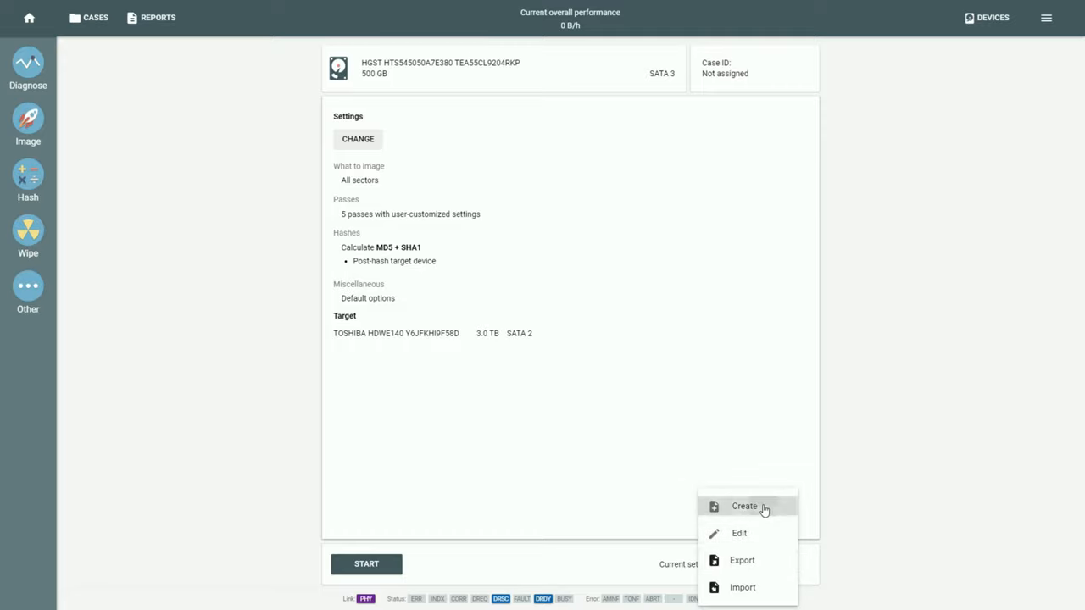
{"action": "left_click", "coordinate": [744, 506]}
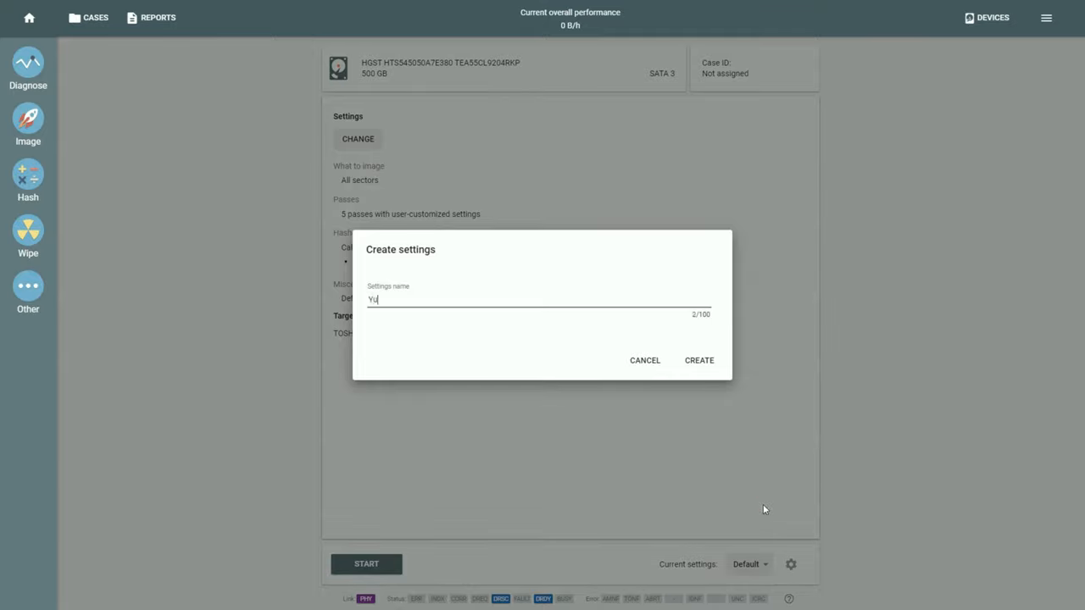
{"action": "type", "text": "lia"}
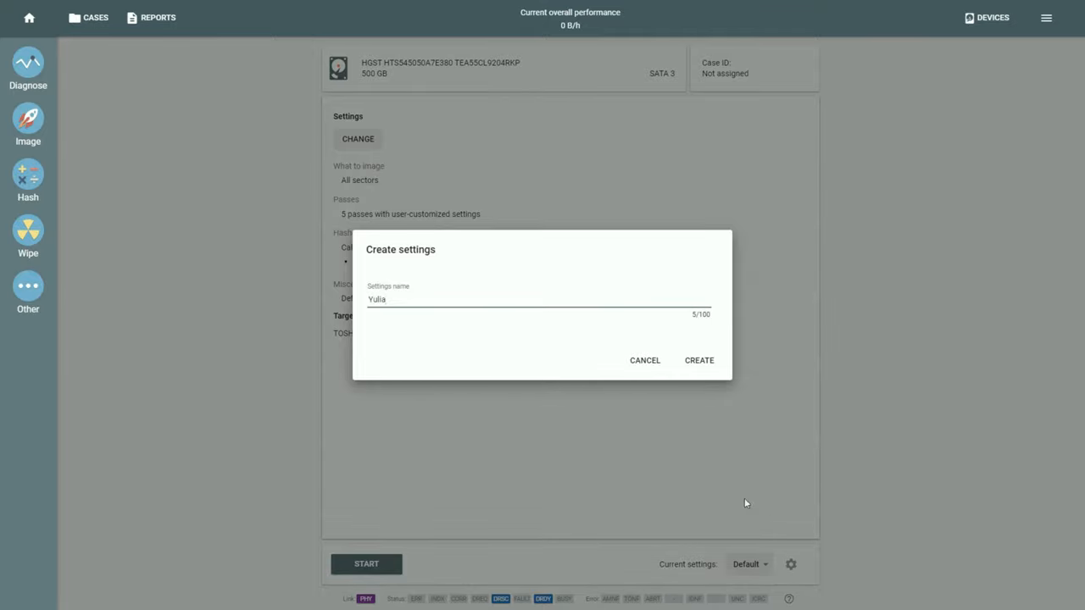
{"action": "left_click", "coordinate": [699, 360]}
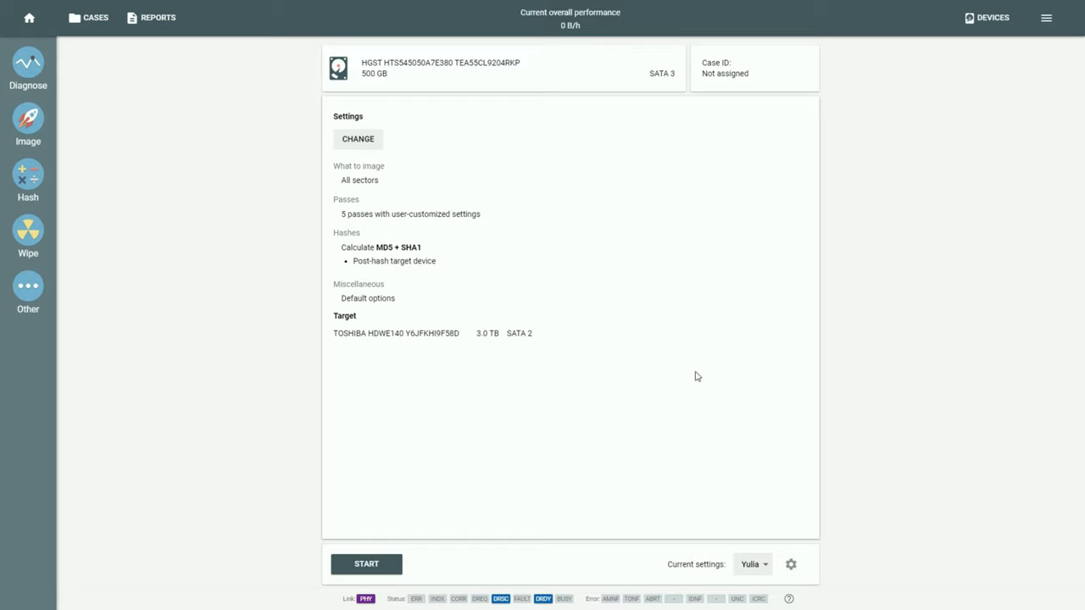
{"action": "mouse_move", "coordinate": [669, 410]}
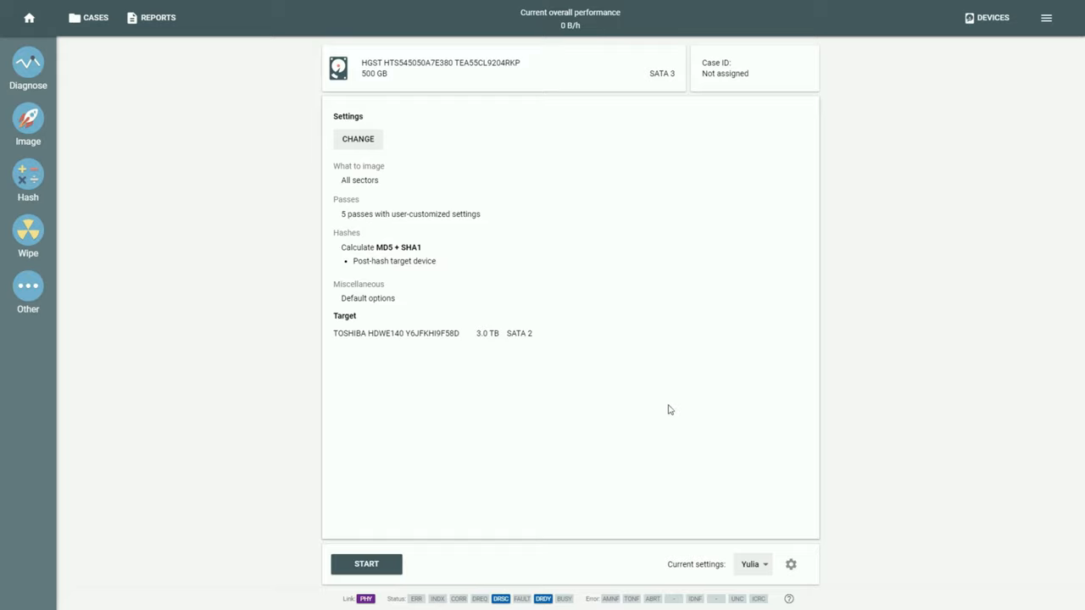
{"action": "left_click", "coordinate": [790, 563]}
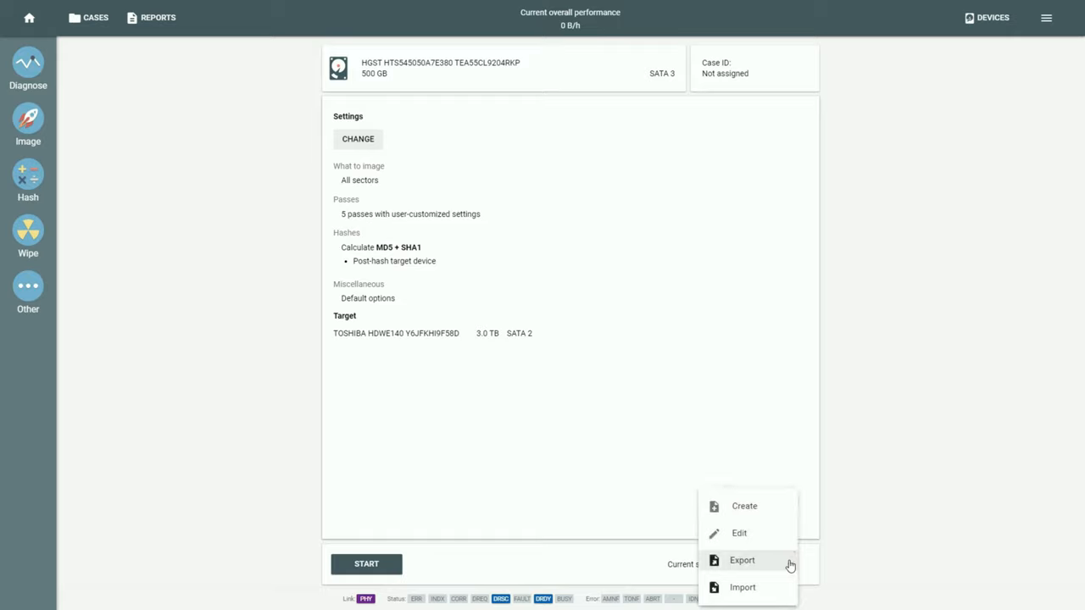
{"action": "mouse_move", "coordinate": [767, 591]}
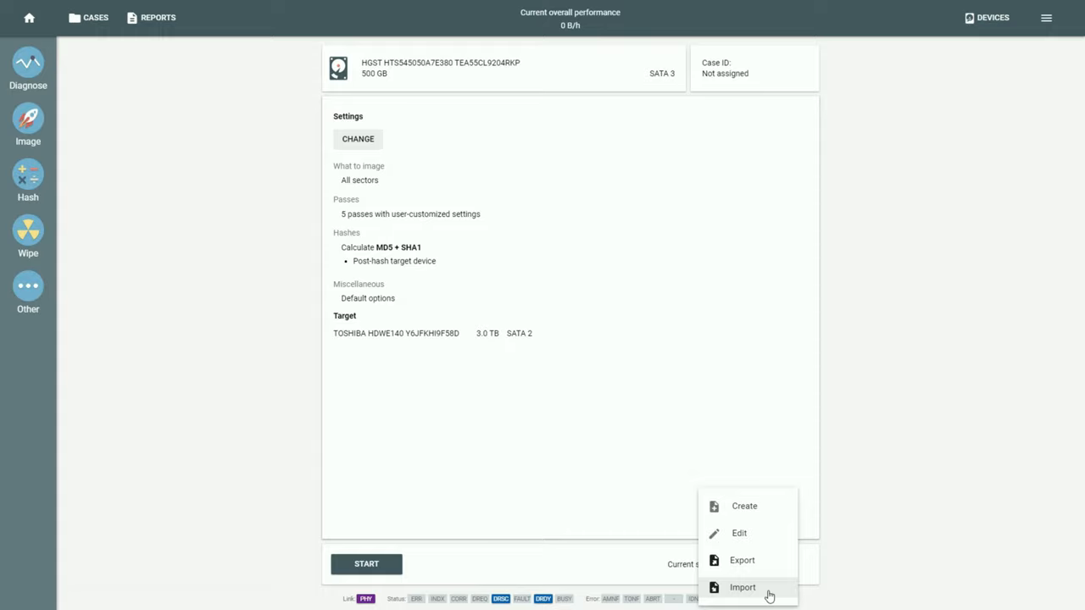
{"action": "mouse_move", "coordinate": [890, 570]}
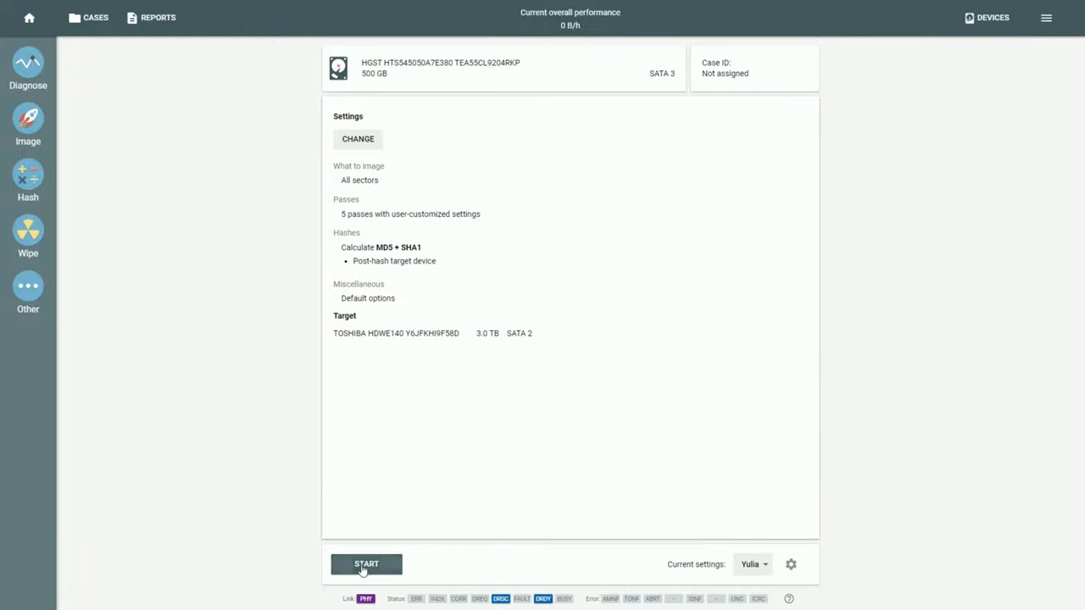
Start imaging the HGST drive, accept overwriting the Toshiba target, then switch to the slides
{"action": "left_click", "coordinate": [366, 563]}
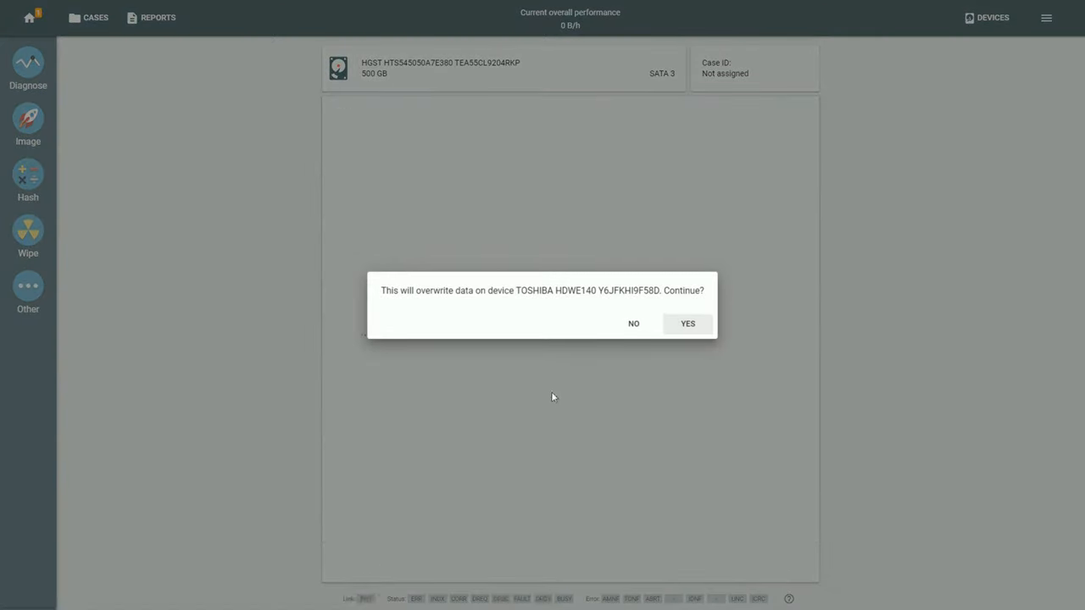
{"action": "left_click", "coordinate": [688, 323]}
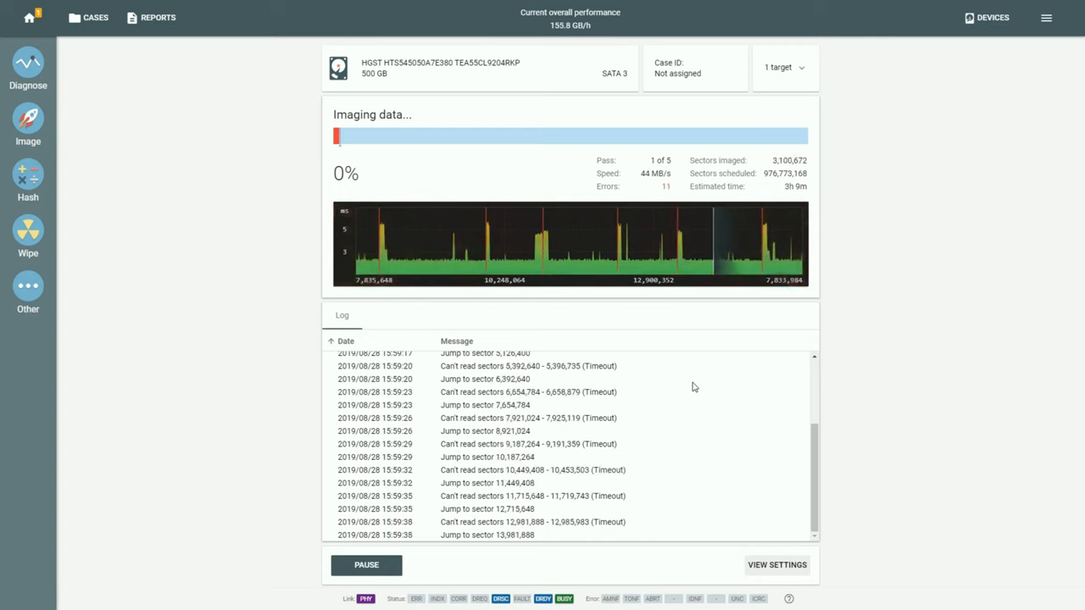
{"action": "key", "text": "alt+tab"}
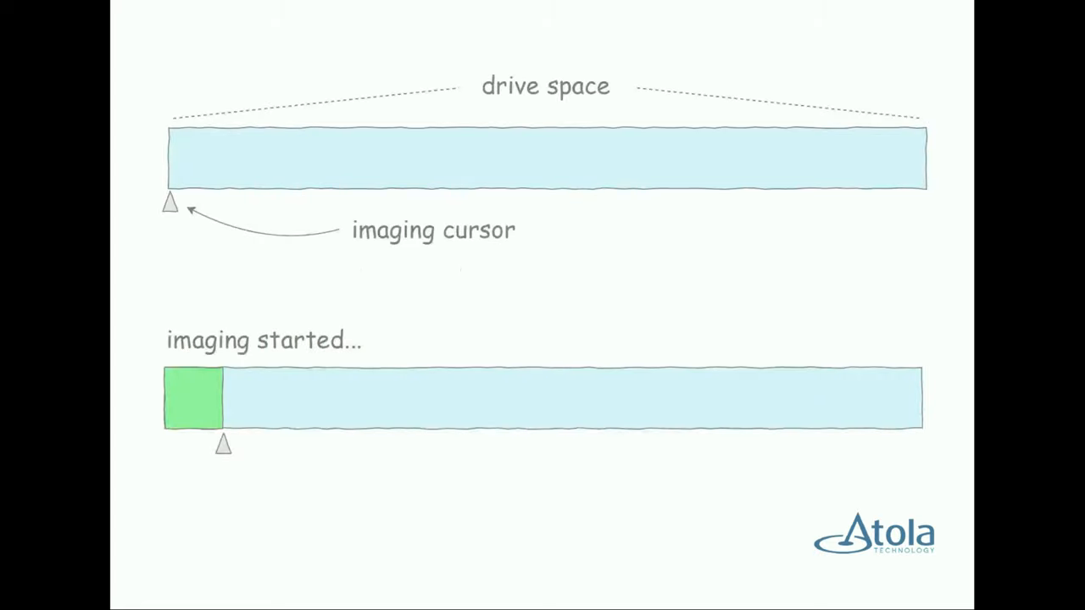
{"action": "mouse_move", "coordinate": [1008, 349]}
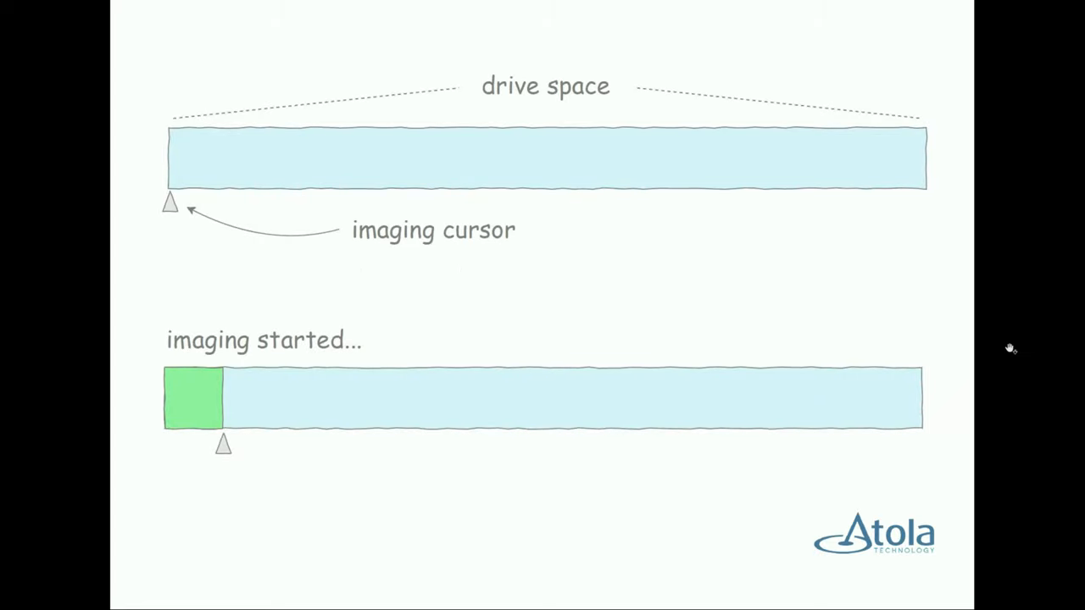
{"action": "mouse_move", "coordinate": [1083, 338]}
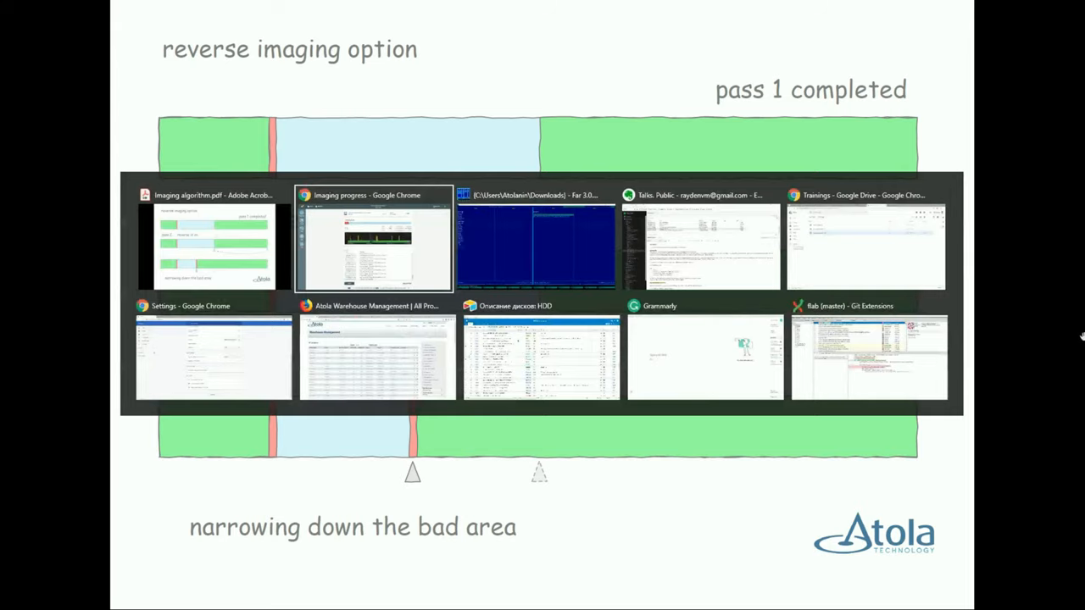
Pause the running imaging job and review its paused report of sectors imaged and errors
{"action": "left_click", "coordinate": [373, 241]}
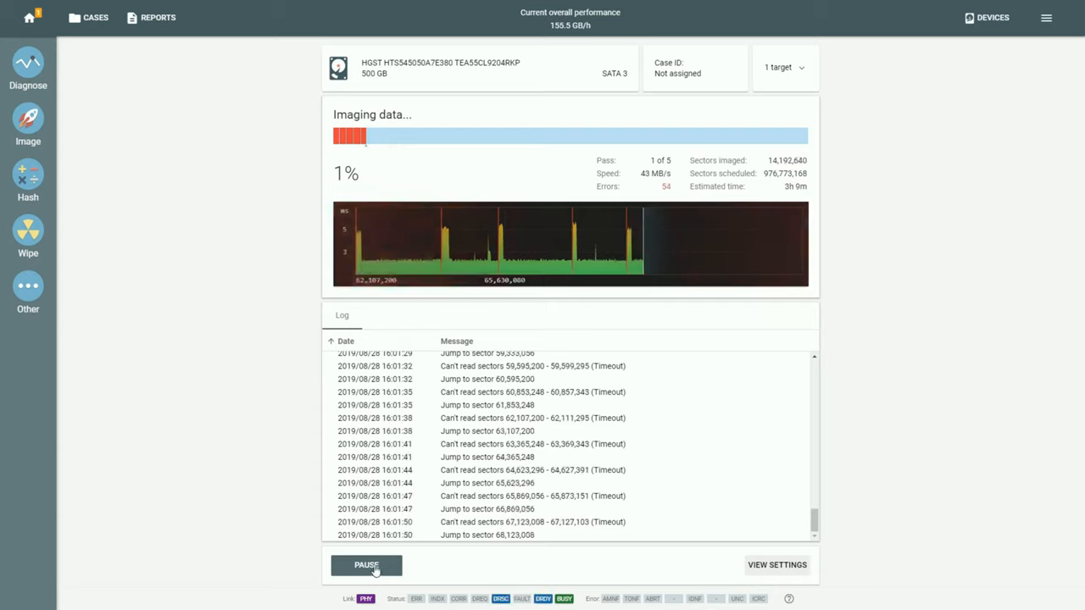
{"action": "left_click", "coordinate": [366, 565]}
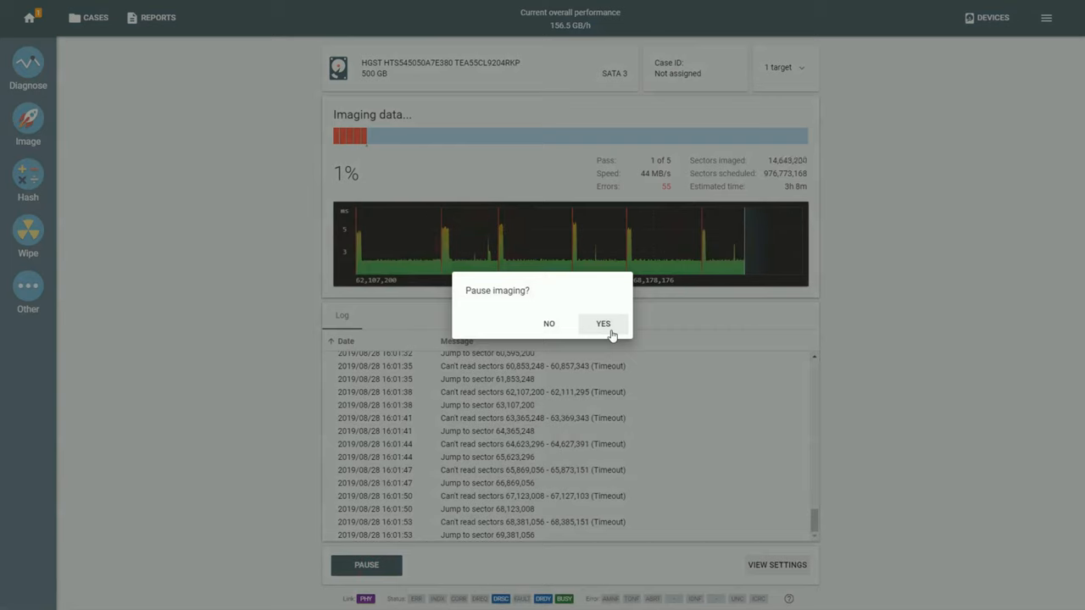
{"action": "left_click", "coordinate": [603, 323]}
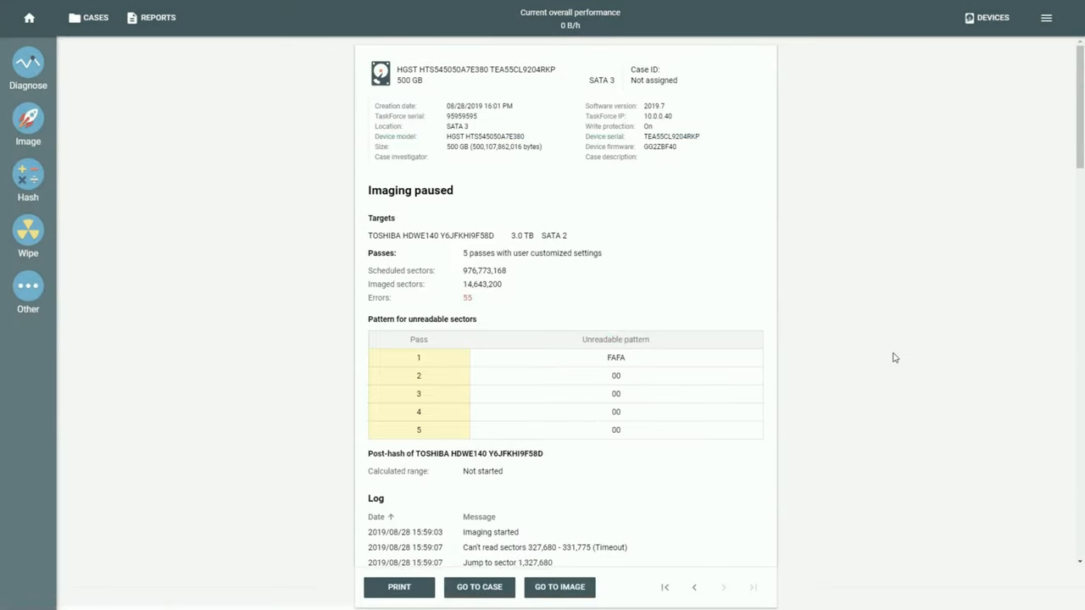
{"action": "mouse_move", "coordinate": [873, 334]}
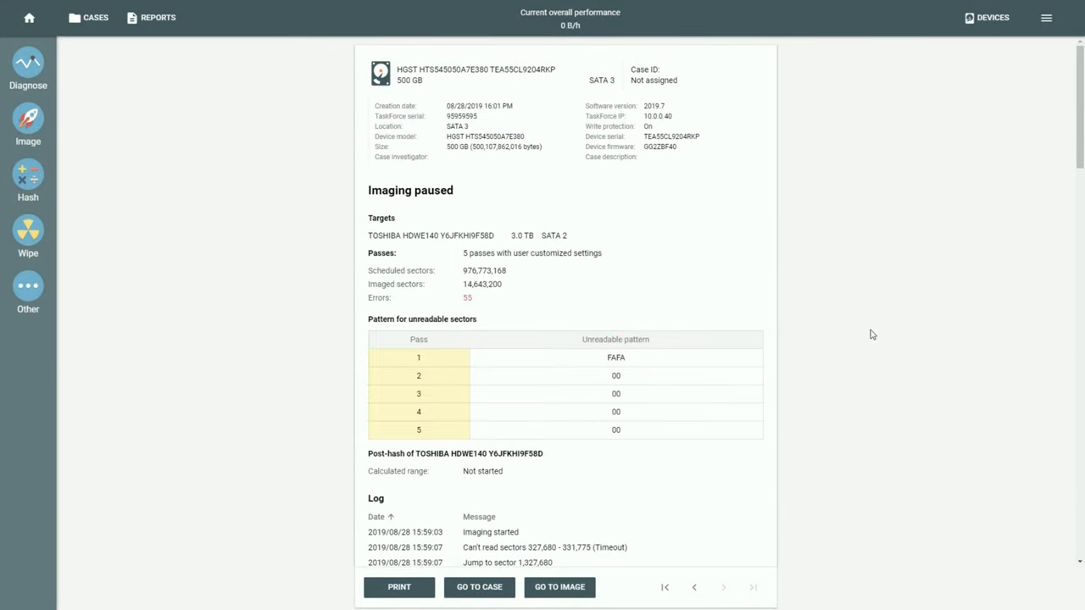
{"action": "scroll", "scroll_direction": "down", "scroll_amount": 3}
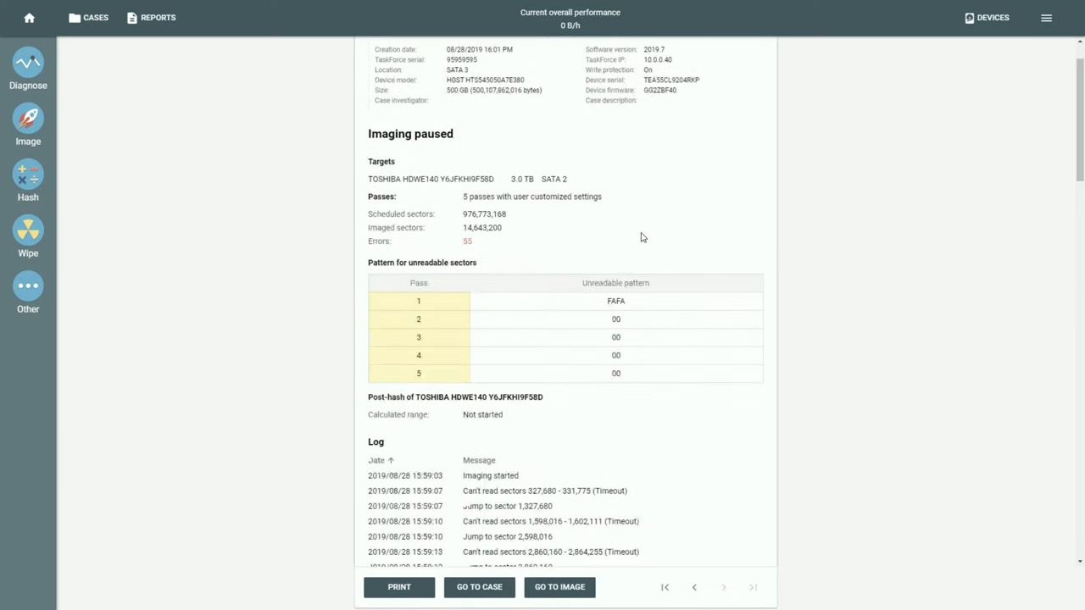
{"action": "mouse_move", "coordinate": [583, 222]}
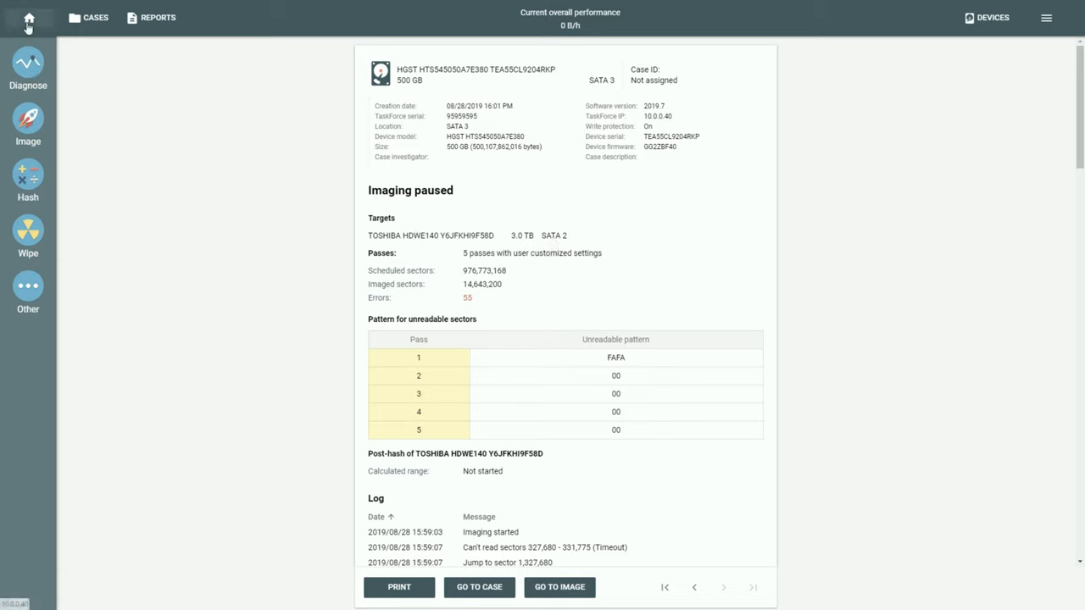
From Home, reopen Image and resume the paused job on the Toshiba target
{"action": "left_click", "coordinate": [28, 119]}
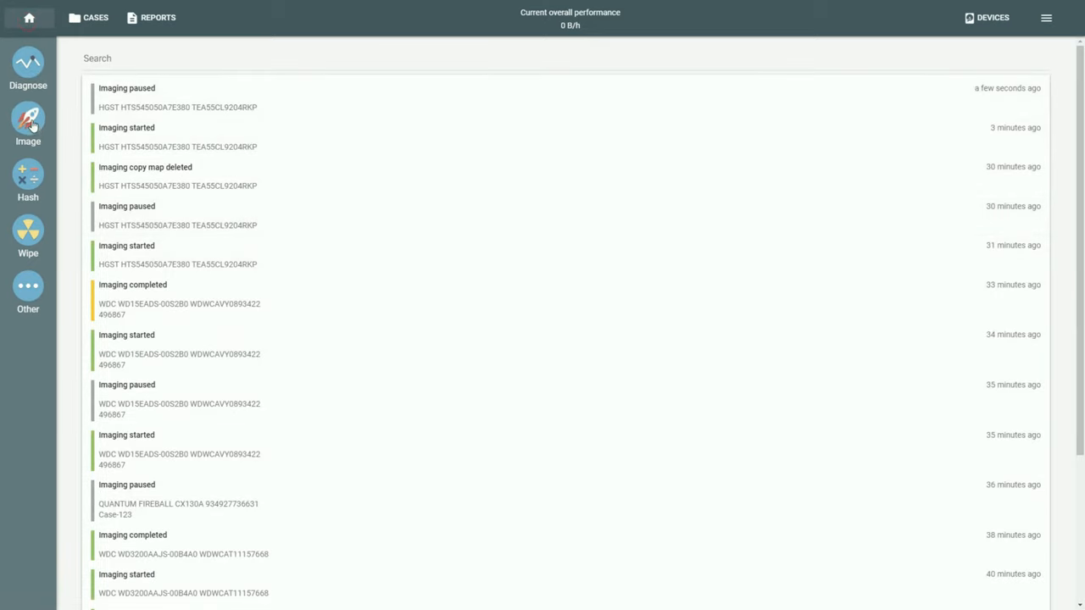
{"action": "left_click", "coordinate": [27, 124]}
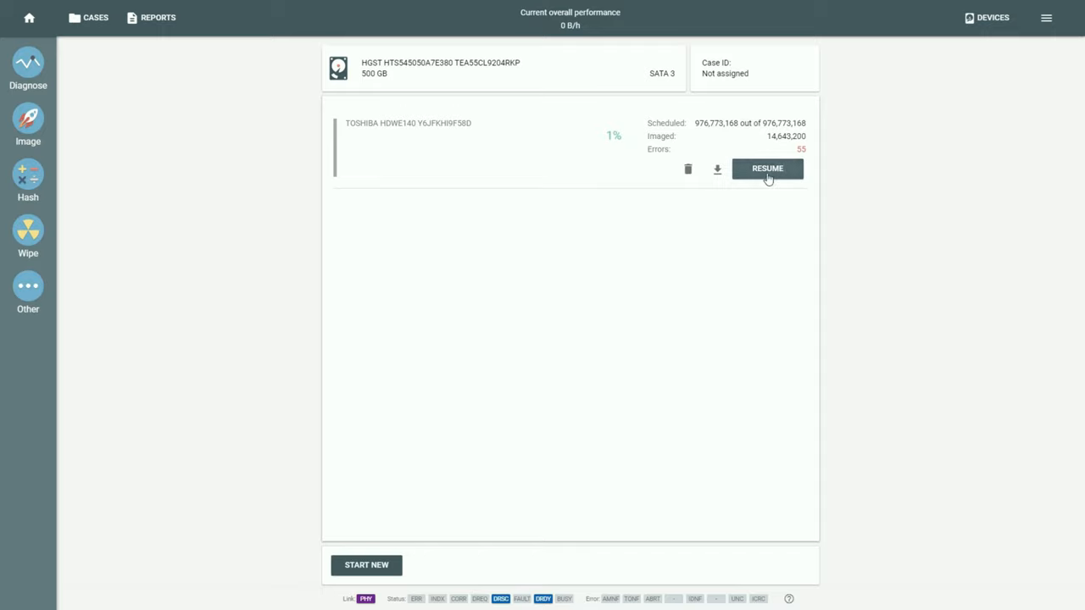
{"action": "left_click", "coordinate": [767, 168]}
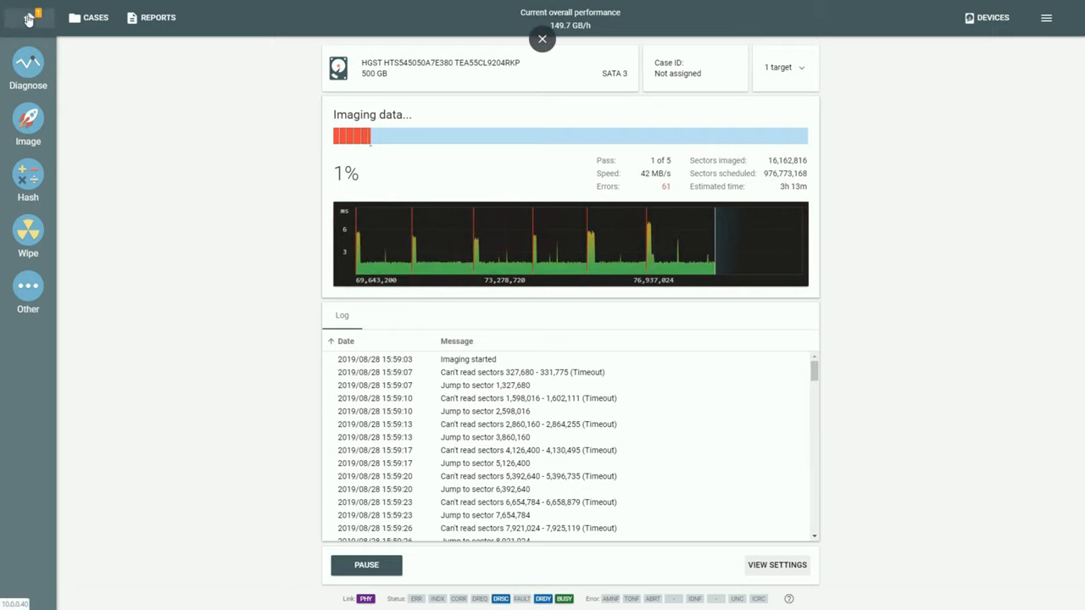
Review the HGST imaging job report, paging through the started and paused entries
{"action": "left_click", "coordinate": [542, 39]}
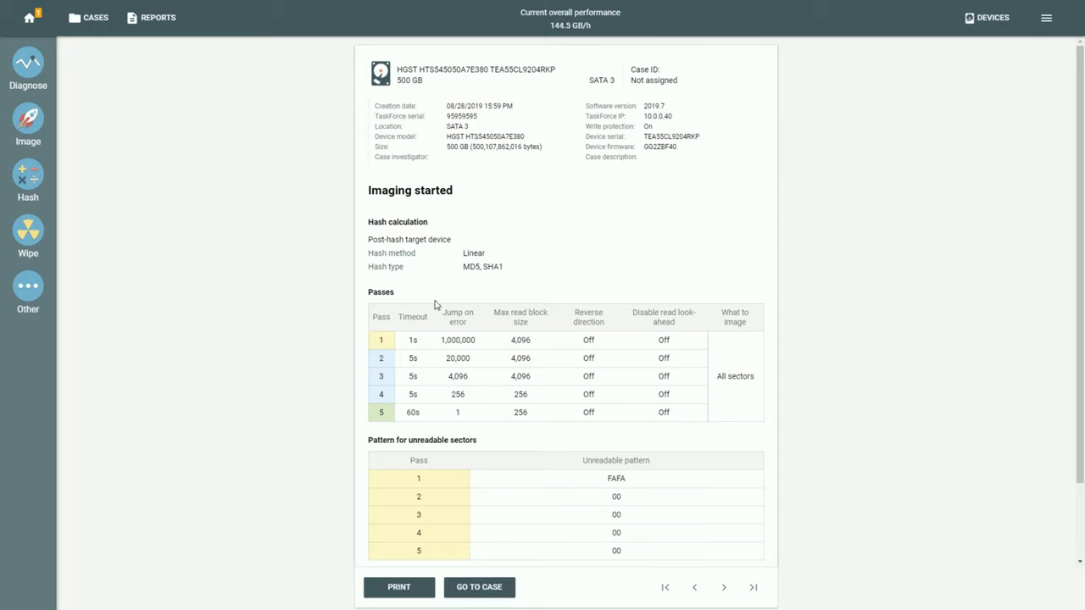
{"action": "scroll", "scroll_direction": "down", "scroll_amount": 3}
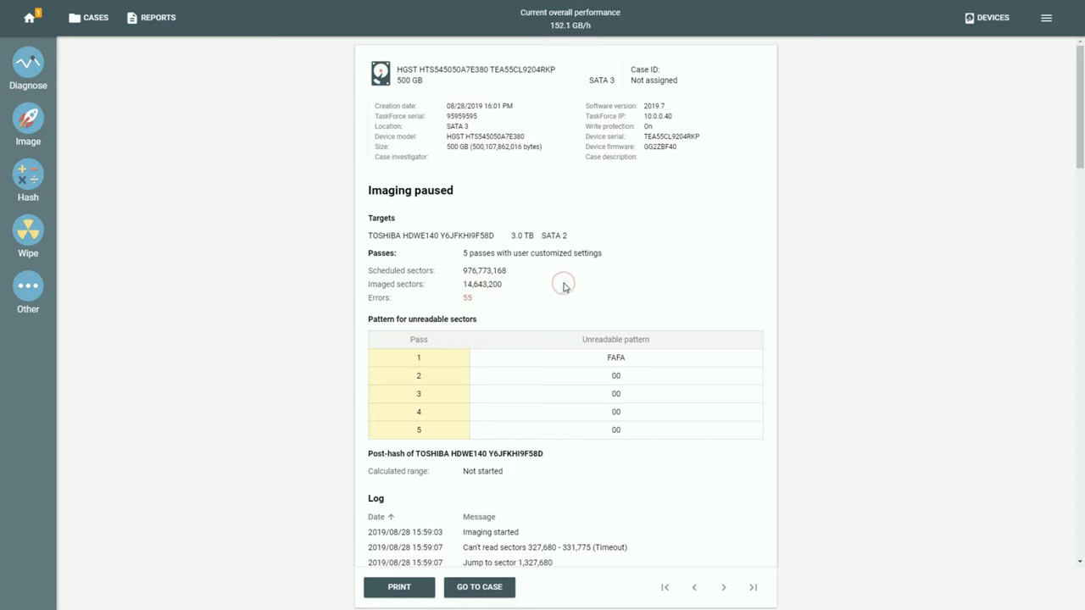
{"action": "scroll", "scroll_direction": "down", "scroll_amount": 3}
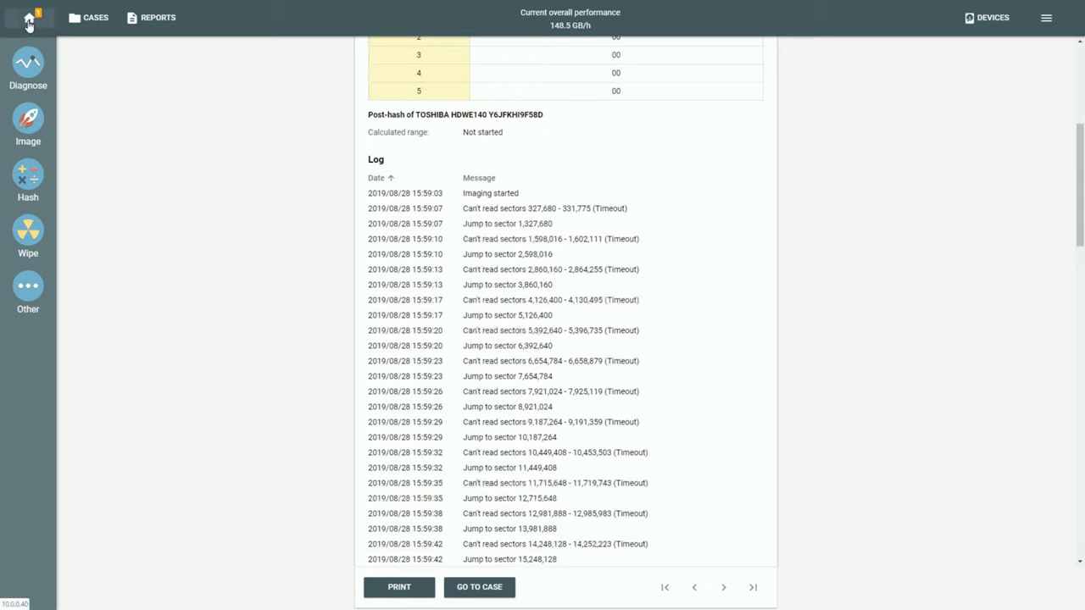
From Home, review the Imaging resumed report with five-pass settings, MD5/SHA1 post-hash and Toshiba target
{"action": "left_click", "coordinate": [28, 17]}
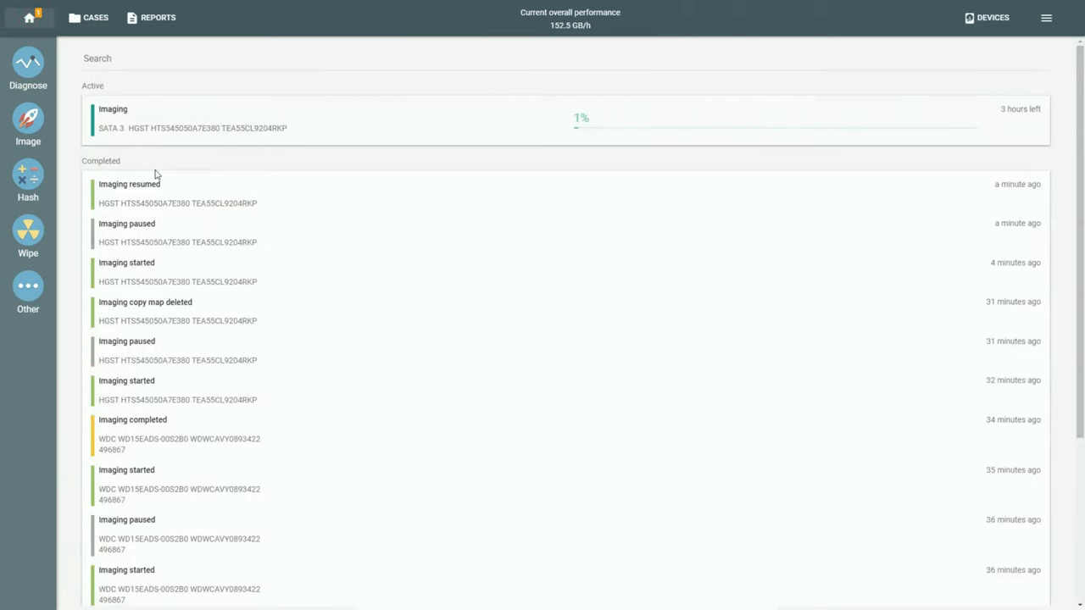
{"action": "left_click", "coordinate": [130, 184]}
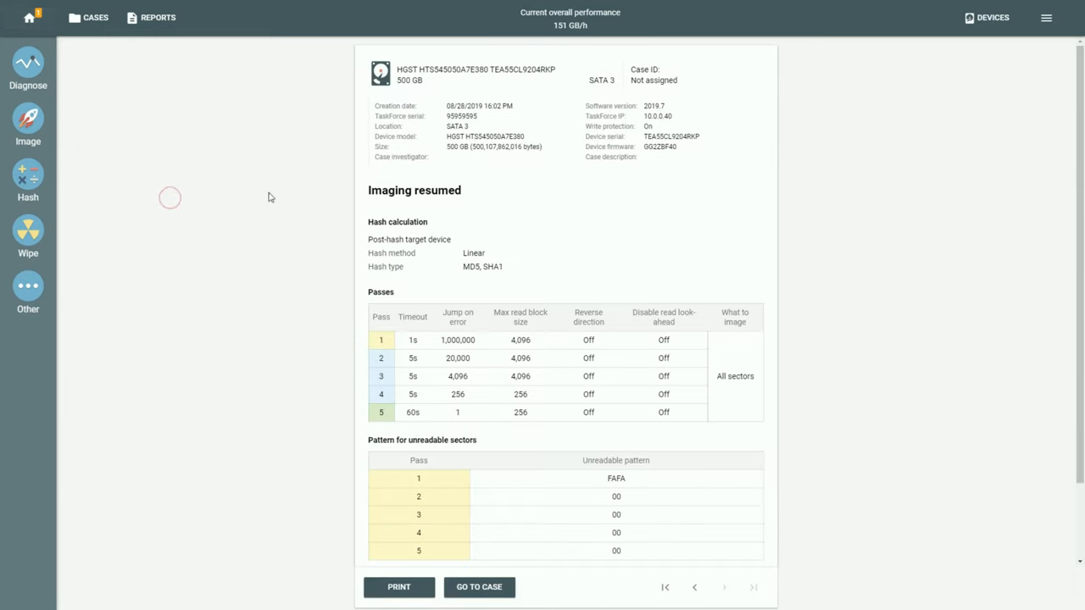
{"action": "mouse_move", "coordinate": [545, 206]}
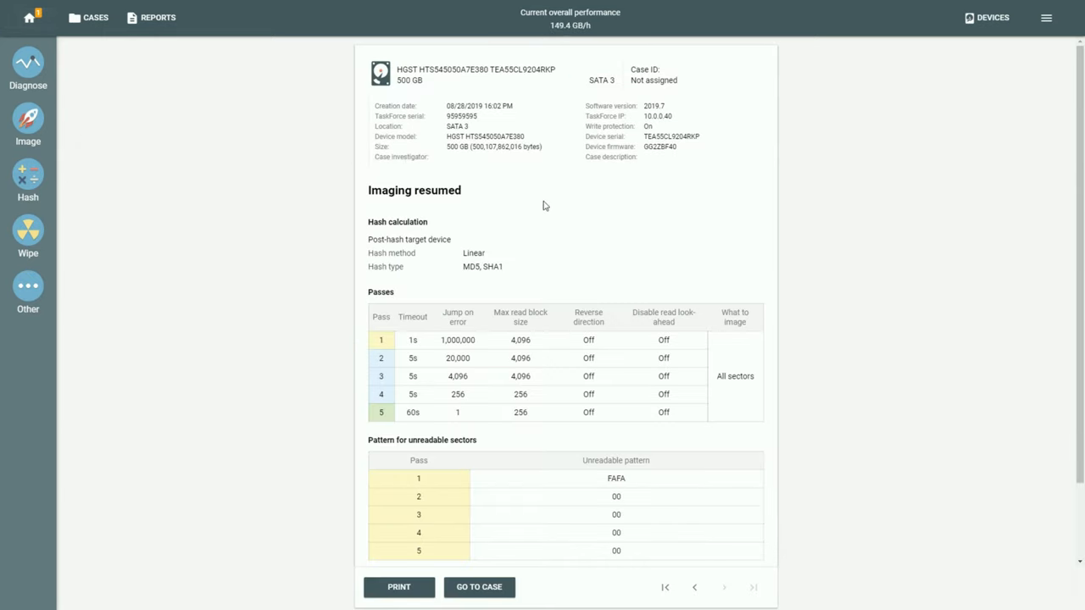
{"action": "scroll", "scroll_direction": "down", "scroll_amount": 3}
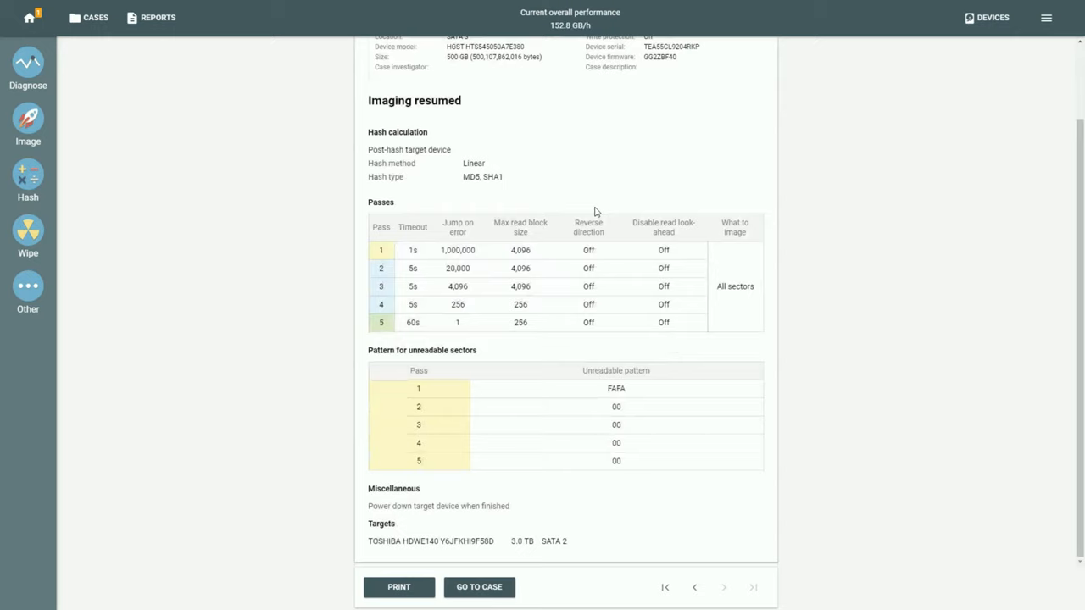
{"action": "mouse_move", "coordinate": [463, 176]}
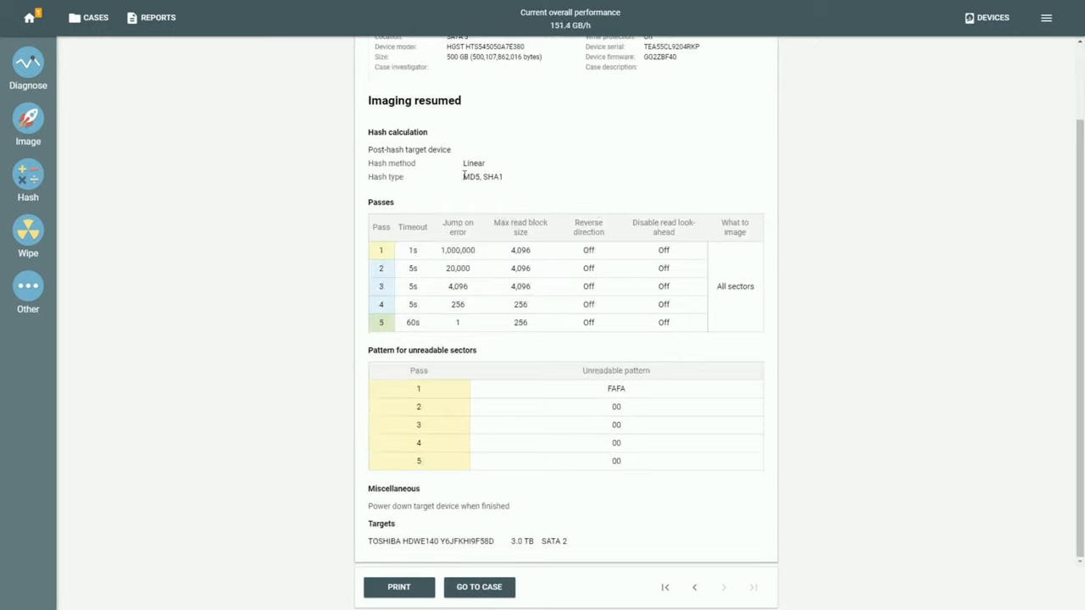